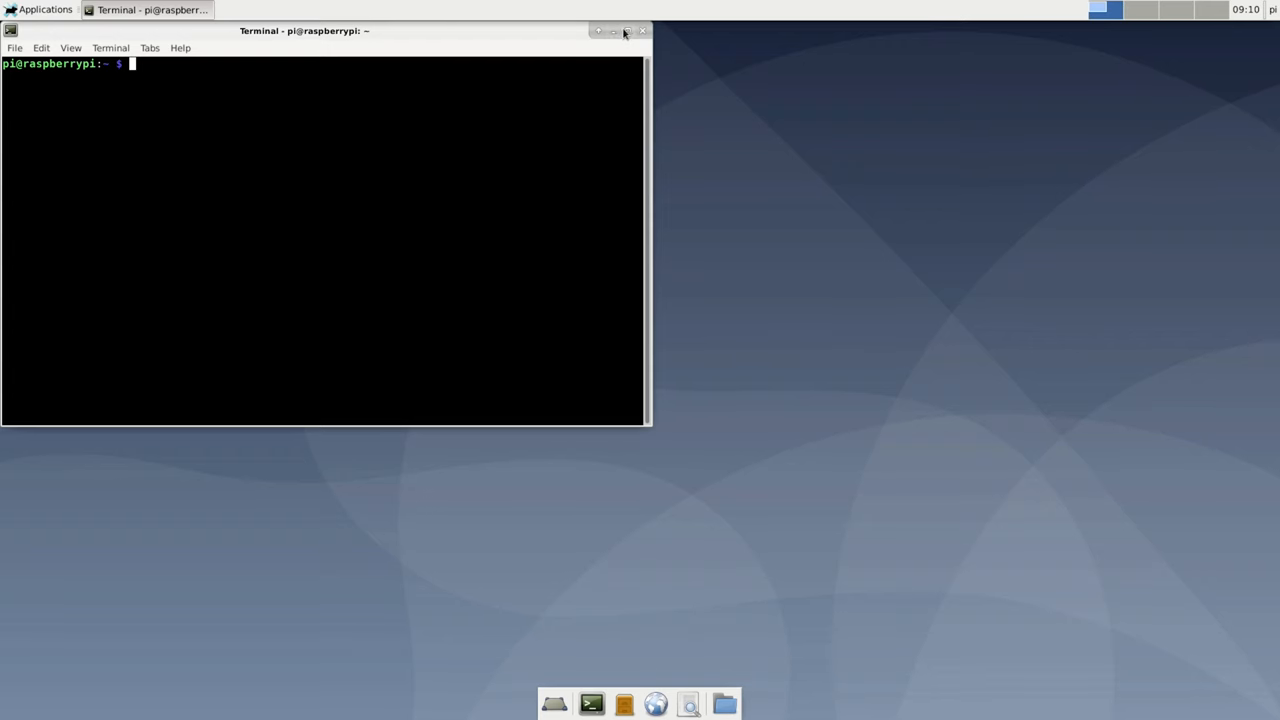
Maximize the terminal and install fswebcam with 'sudo apt install fswebcam'
click(598, 30)
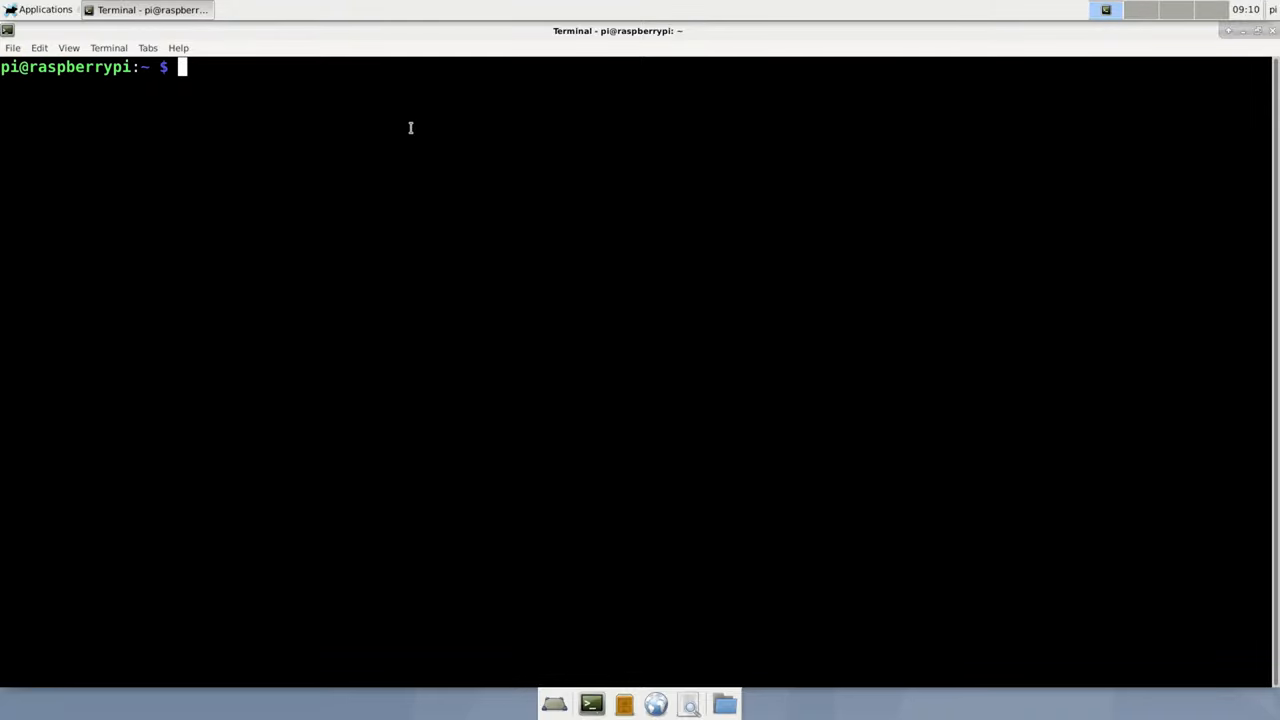
text(sudo apt insta)
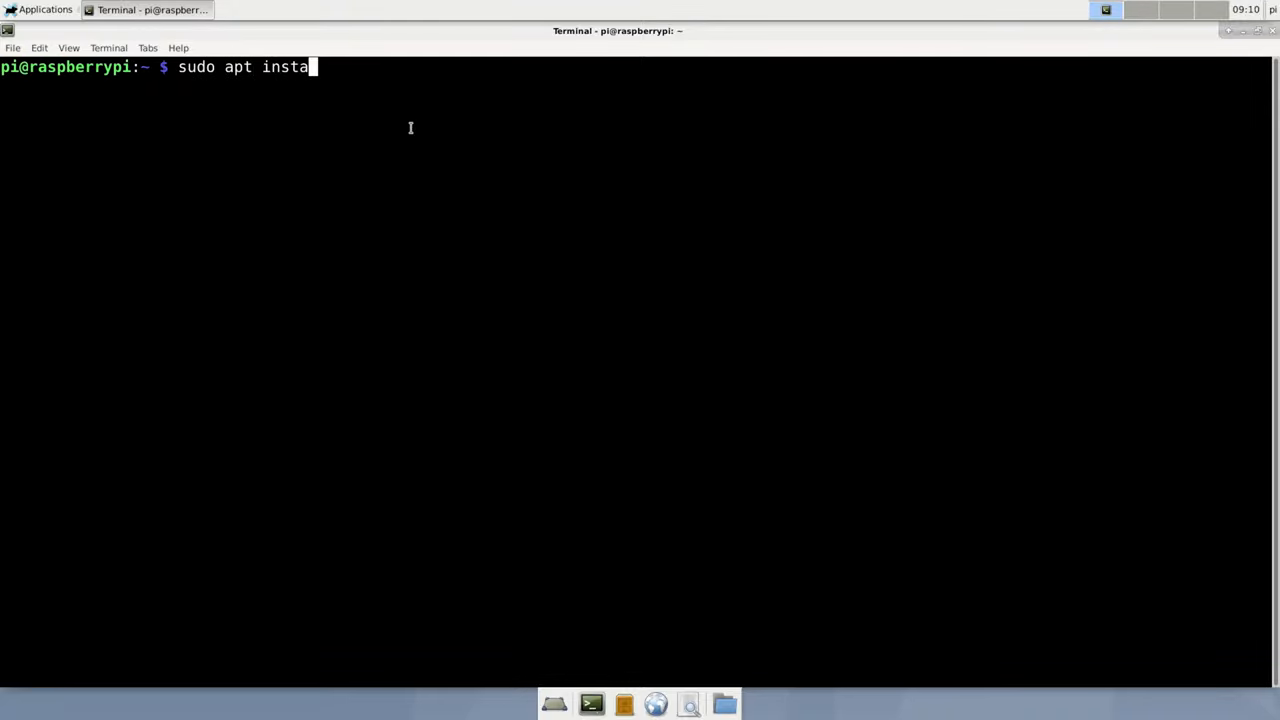
text(ll)
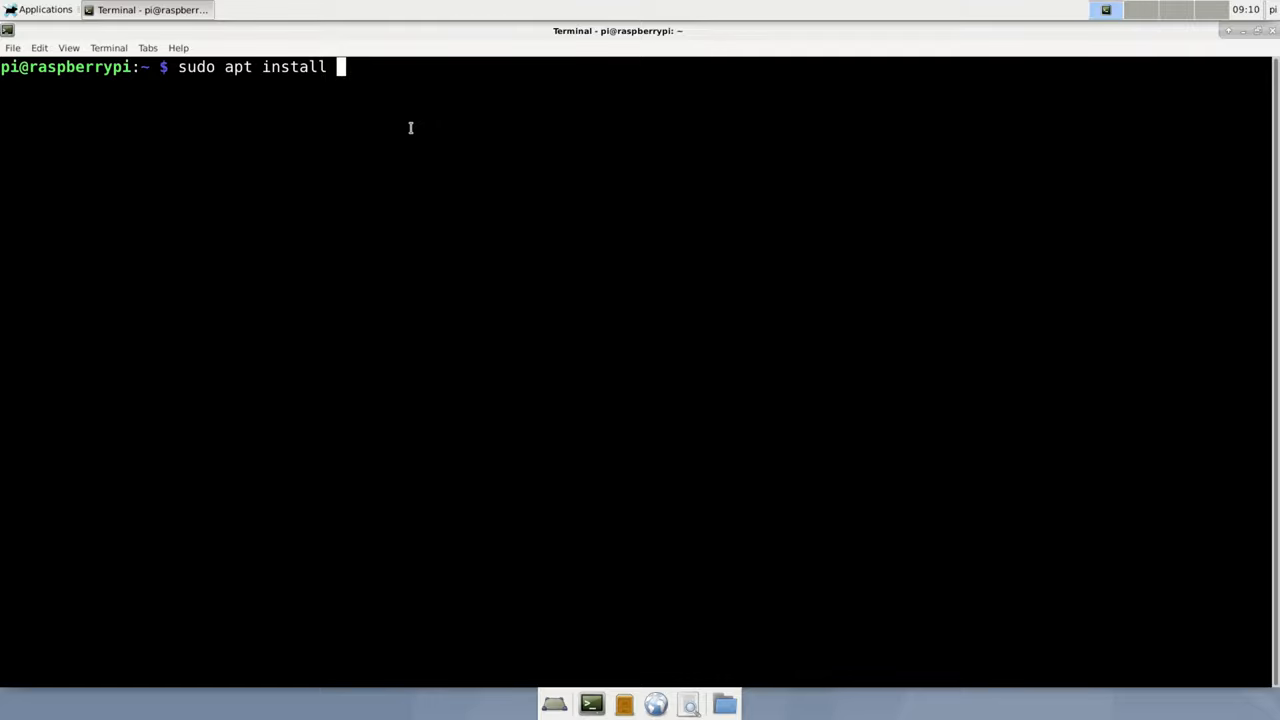
text(fswebca)
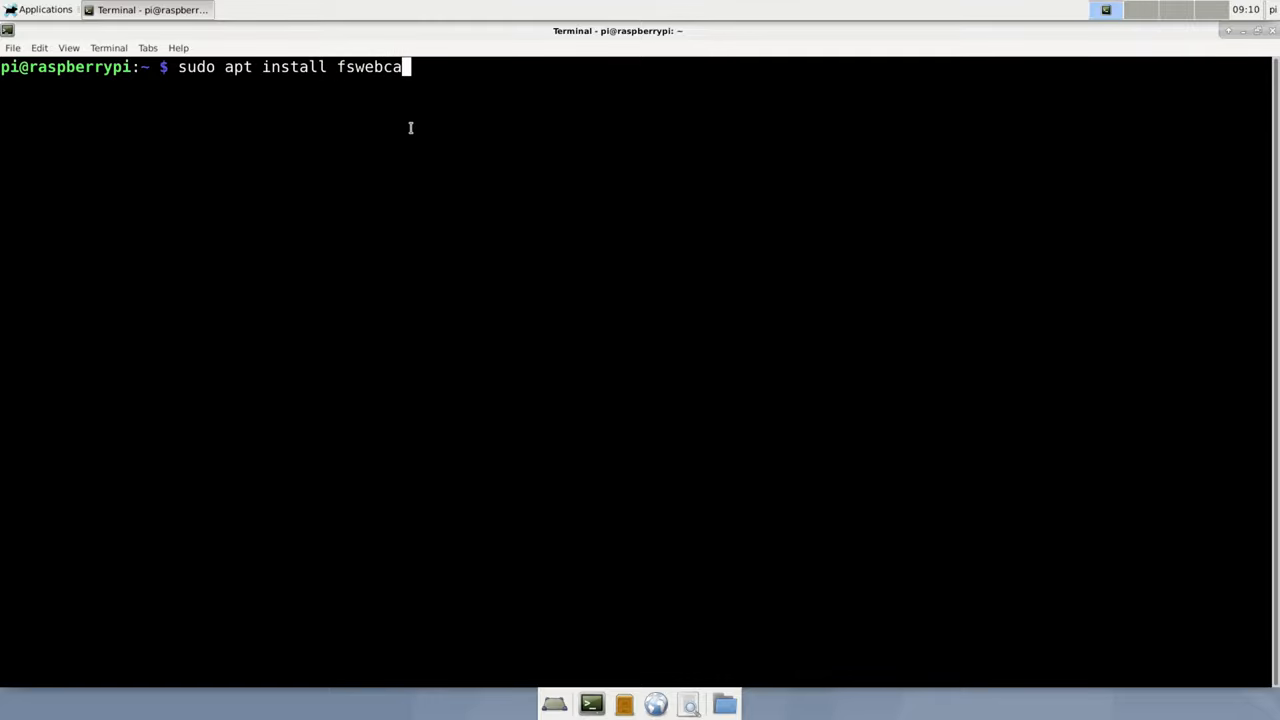
text(m)
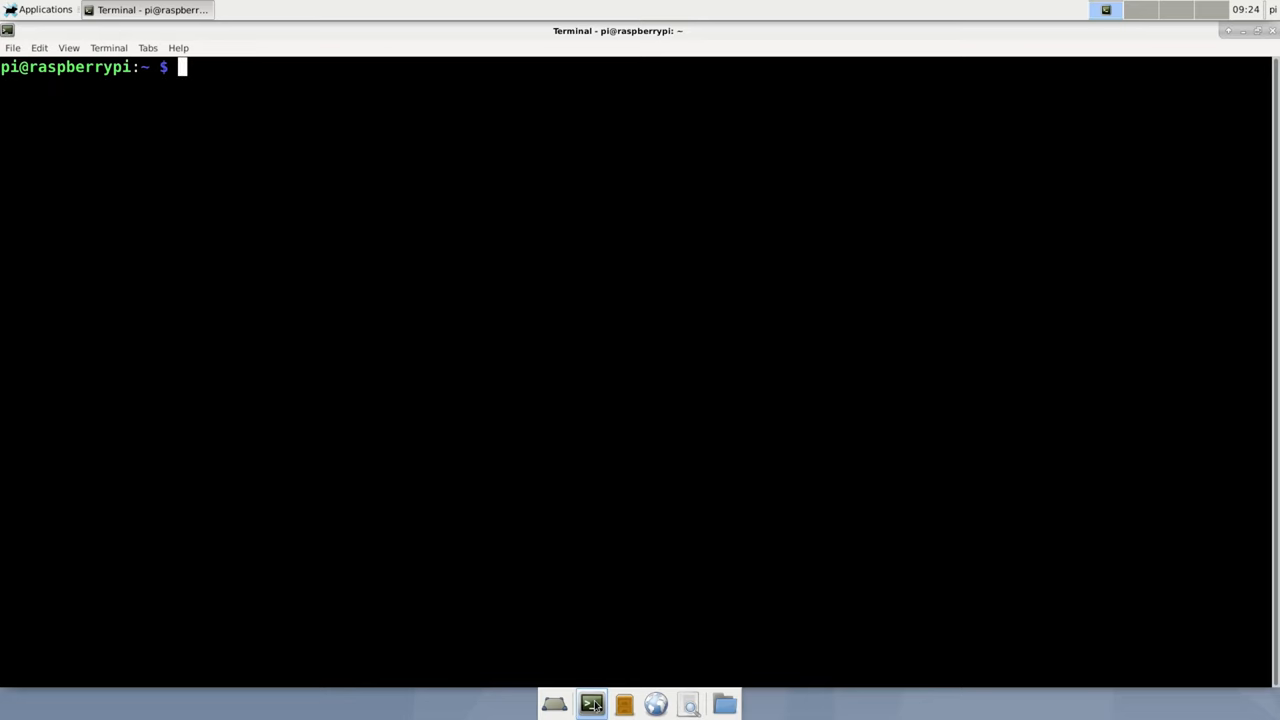
List USB devices with lsusb, then run the detailed usb-devices listing
text(lsusb)
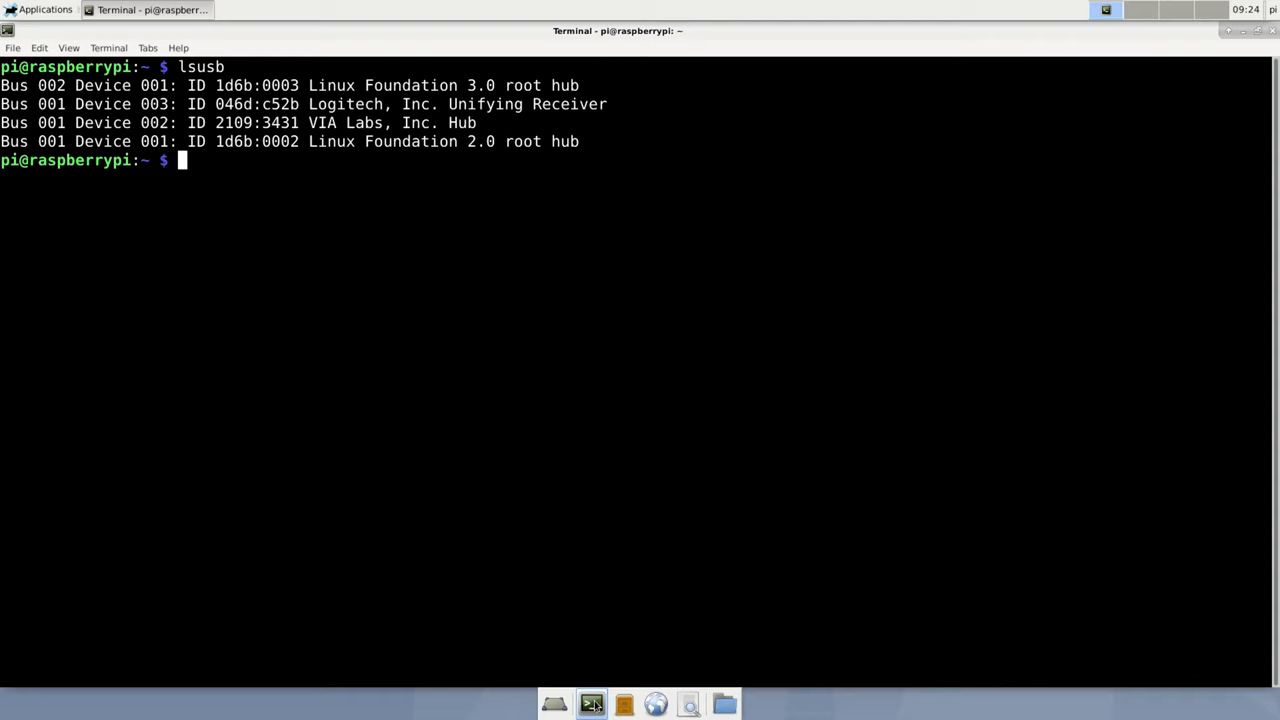
text(usb-de)
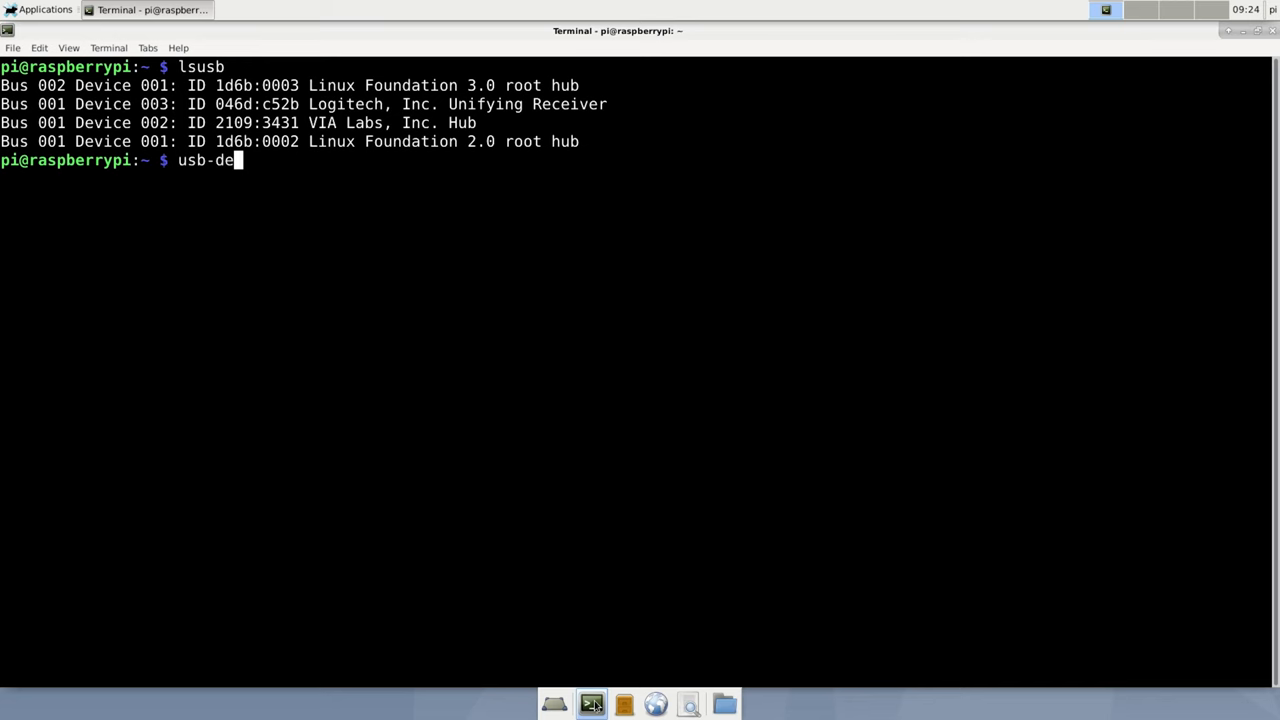
text(vices)
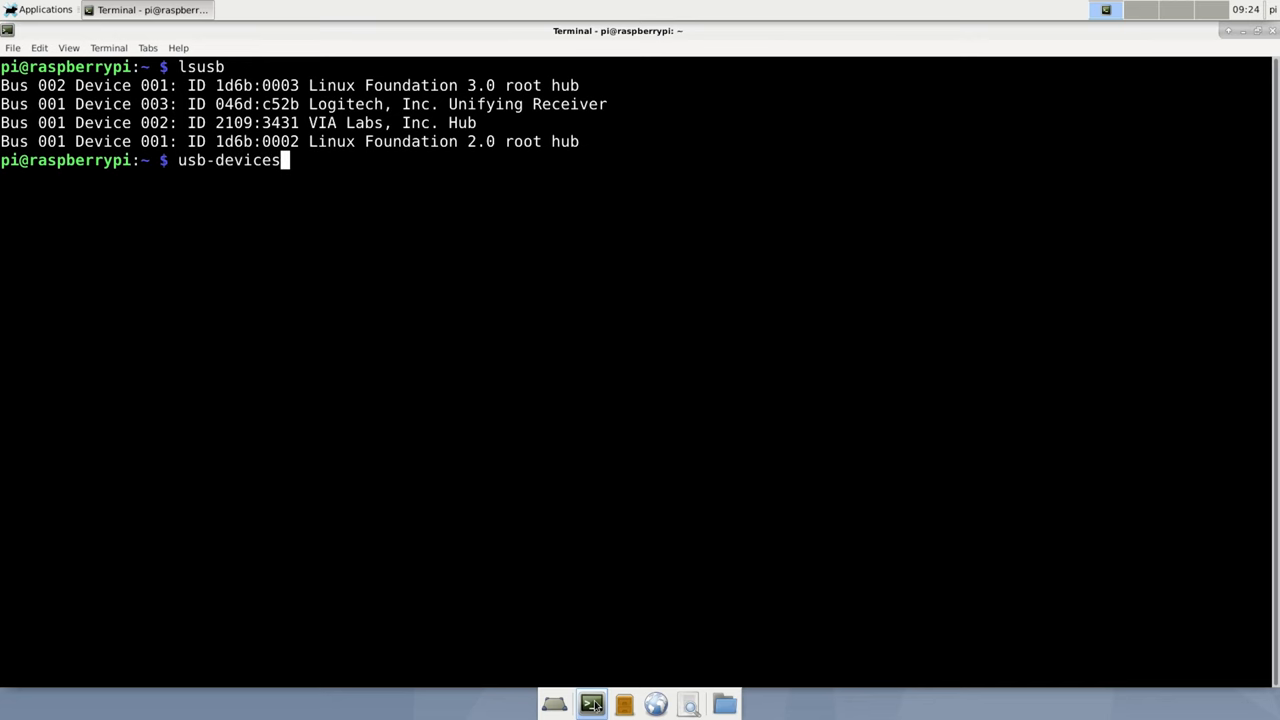
key(Return)
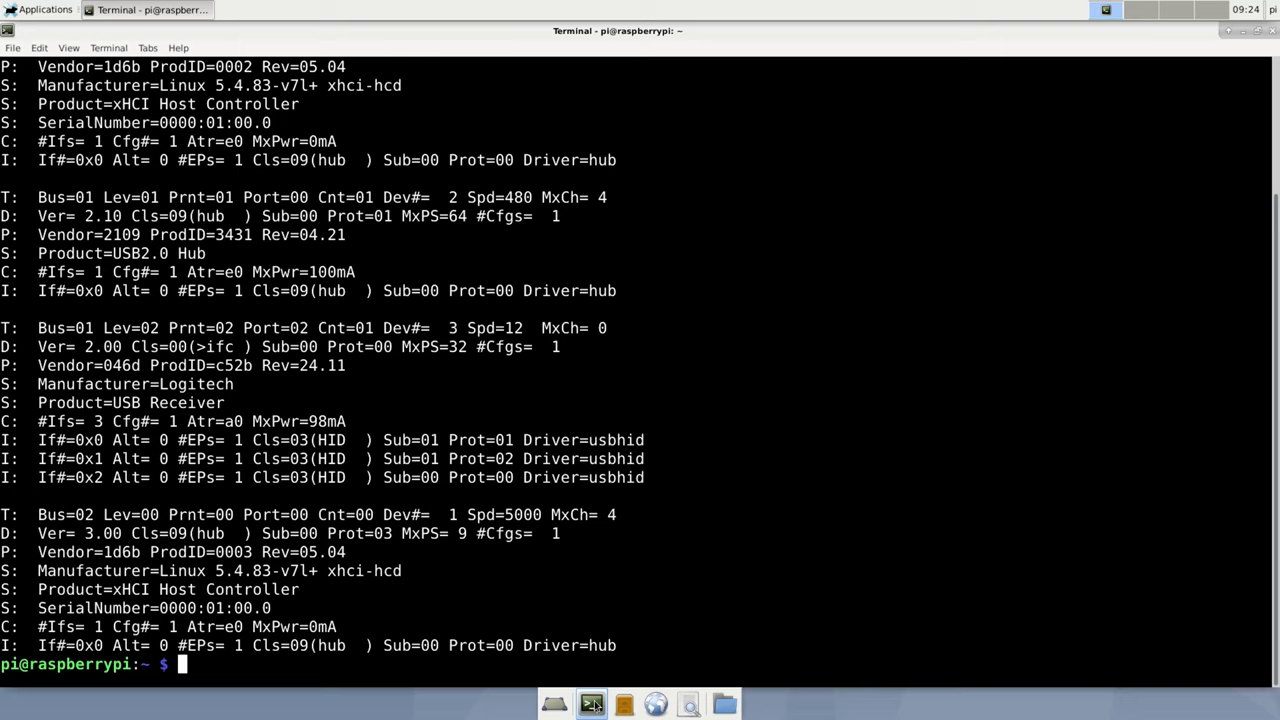
Rerun lsusb after plugging in the webcam to see the Logitech HD Webcam C910 listed
text(lsusb)
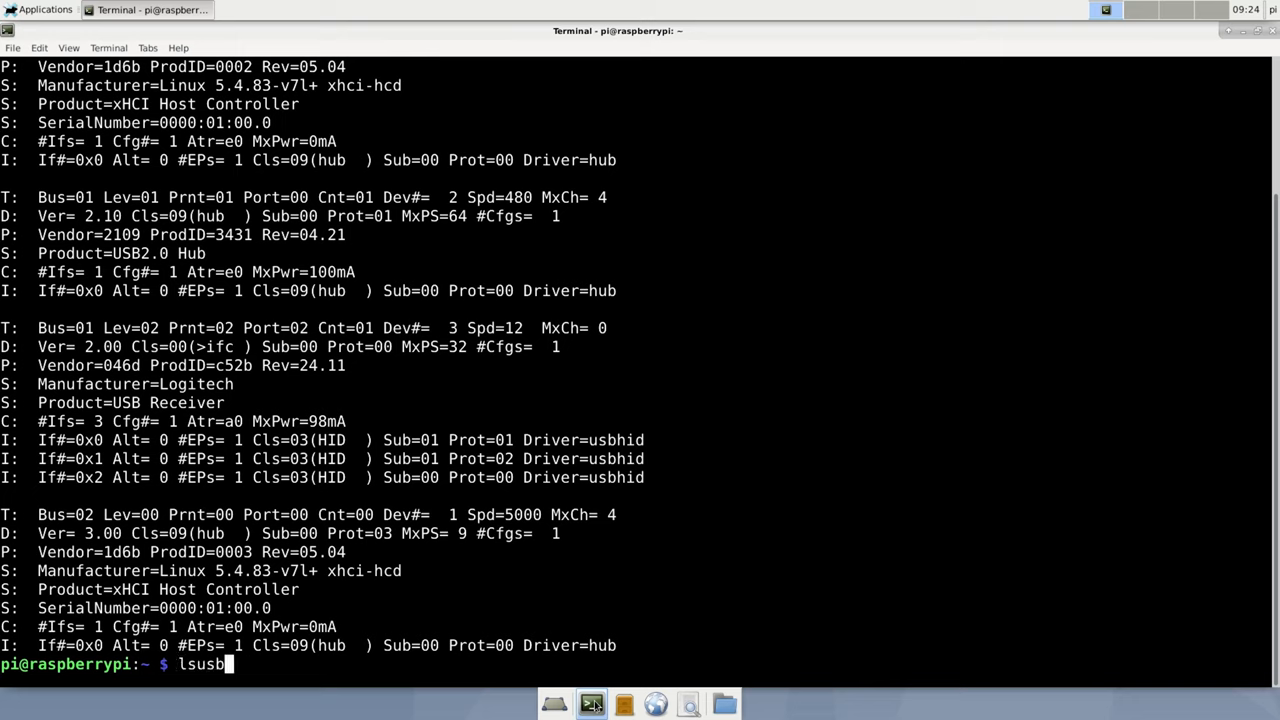
key(Return)
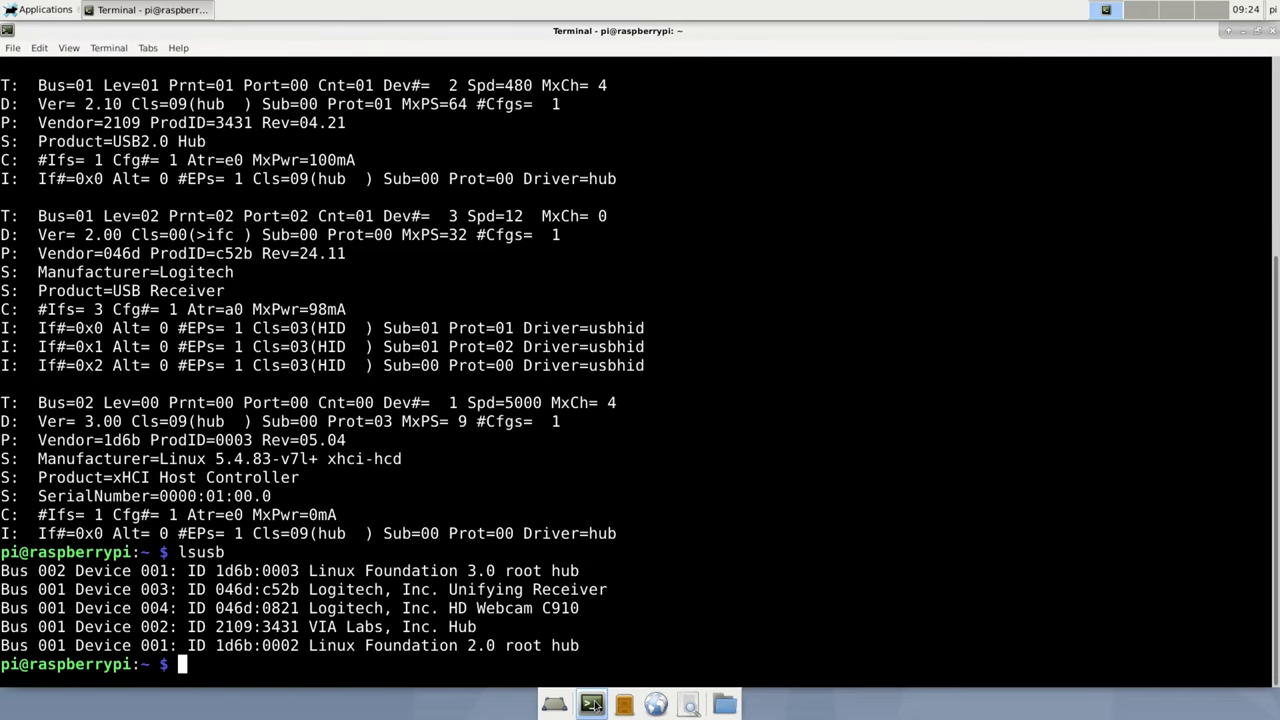
text(lsusb)
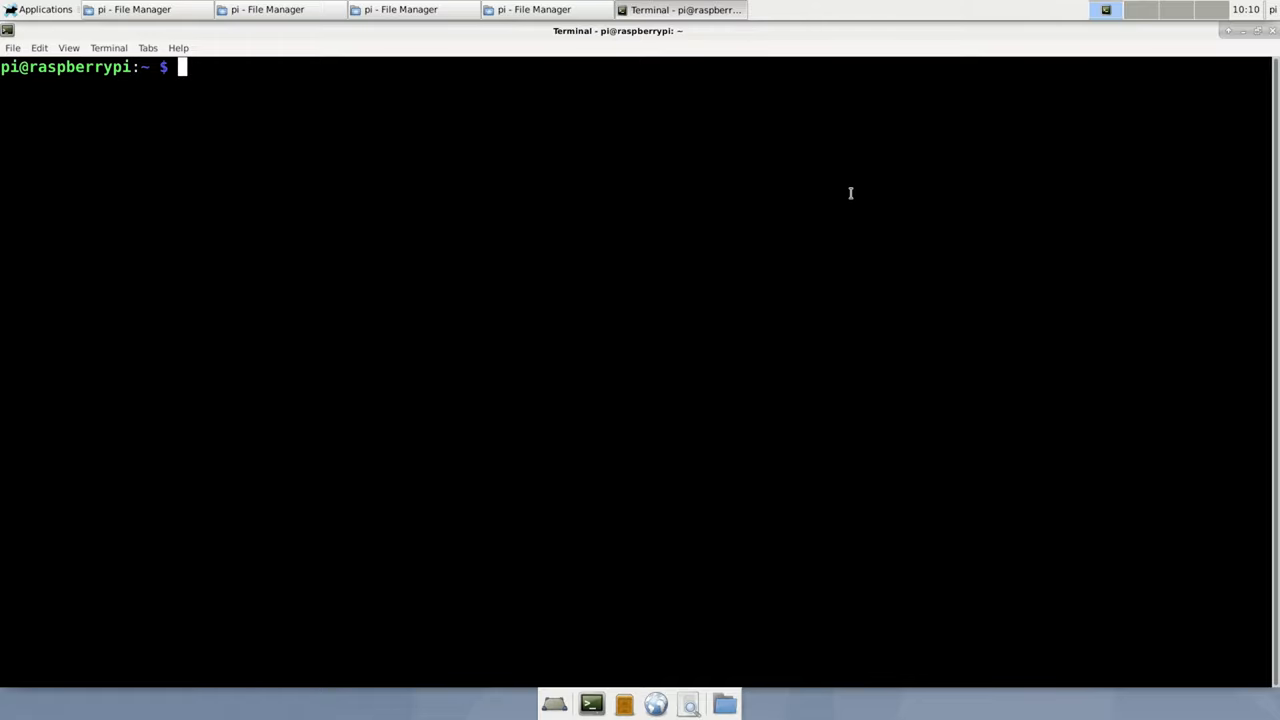
Add the user to the video group with 'sudo usermod -a -G video'
text(sudo)
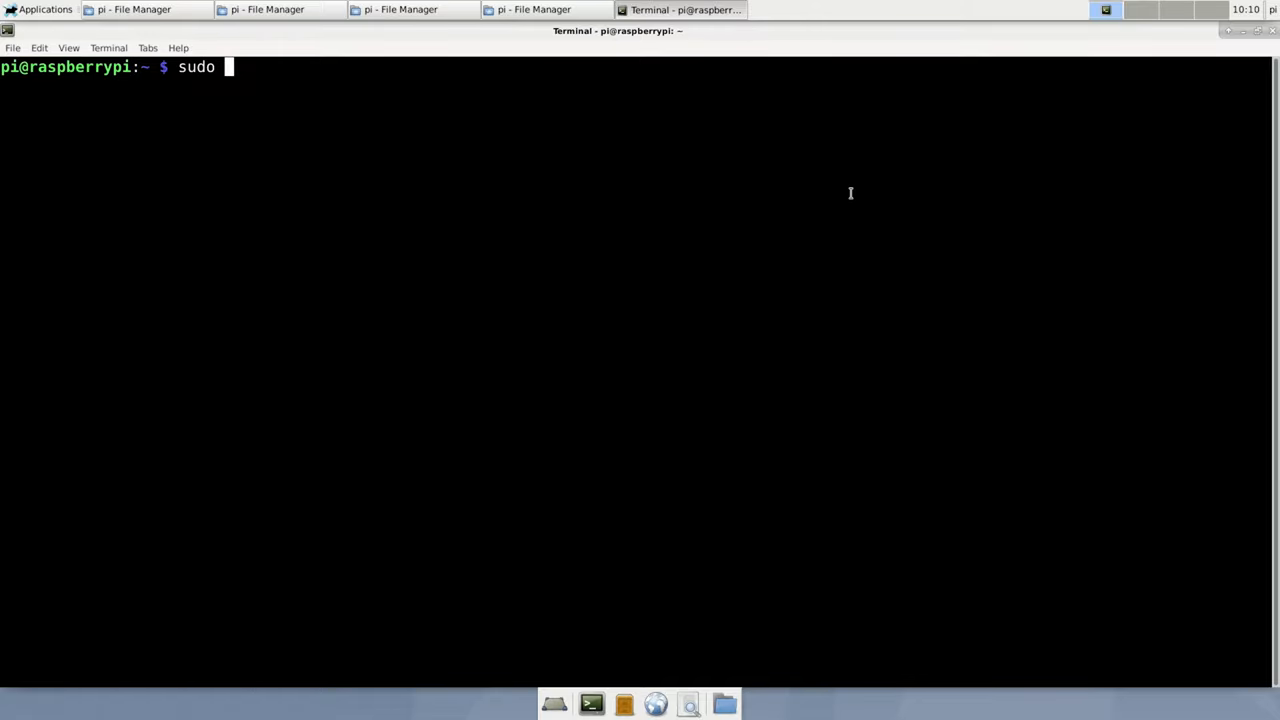
text(usermod -A)
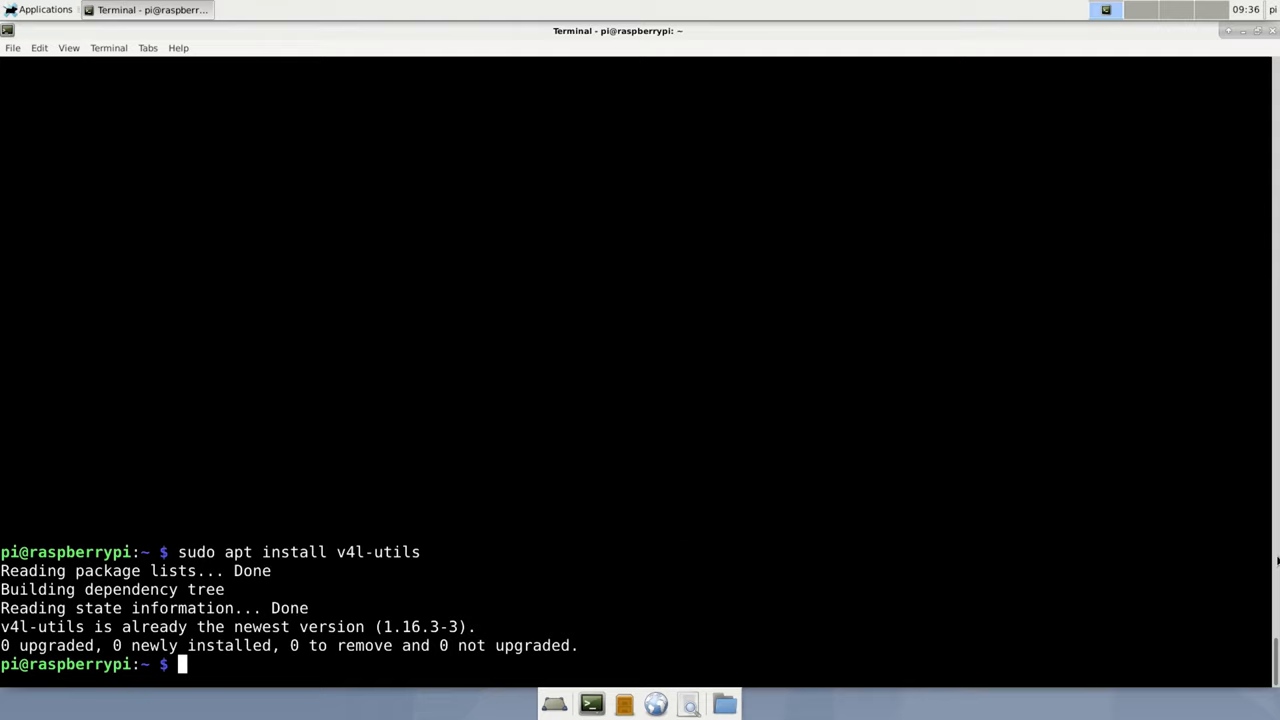
List the webcam's formats with 'v4l2-ctl --list-formats-ext | more' and page through the output
text(v4l2-ctl --list-formats-ext)
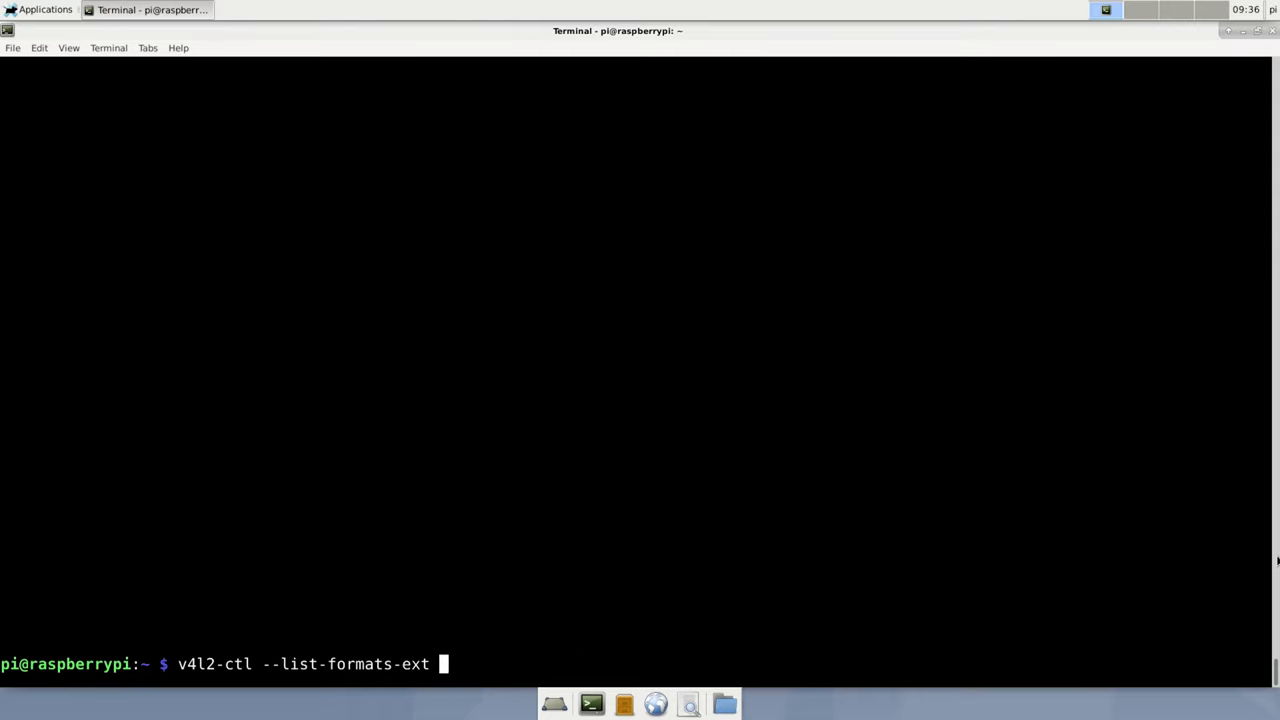
text(| more)
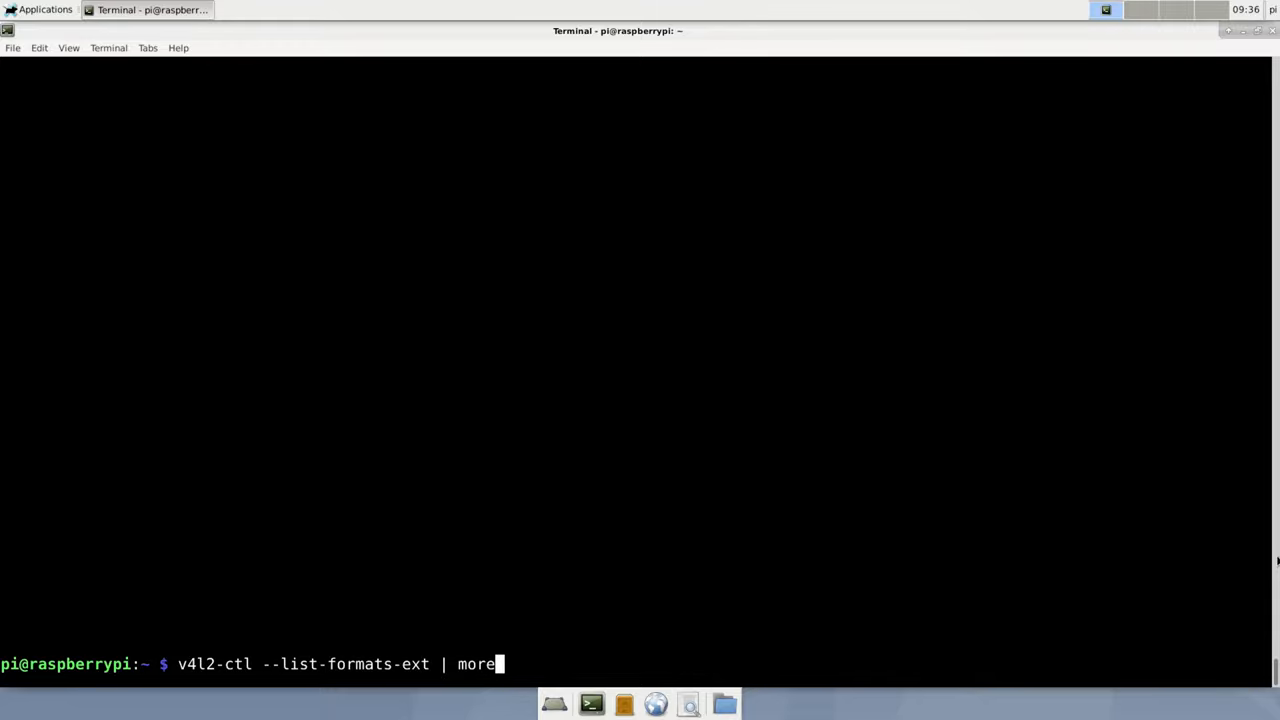
key(Return)
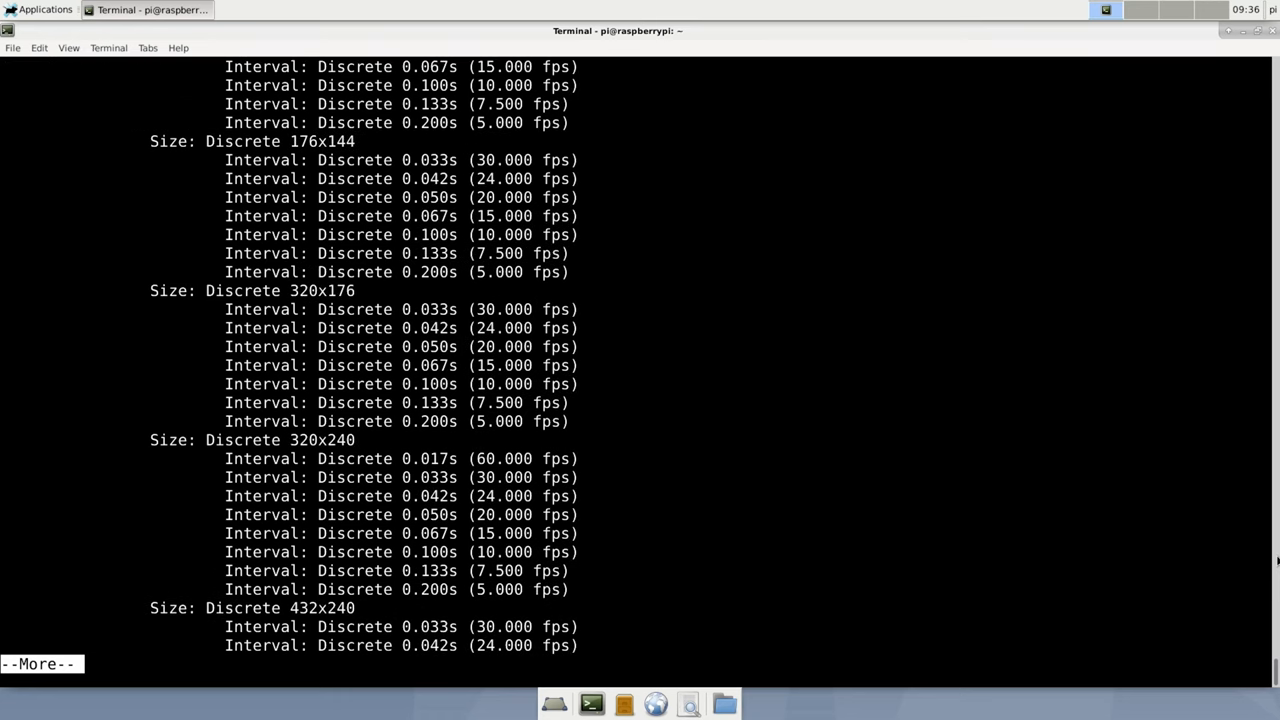
key(space)
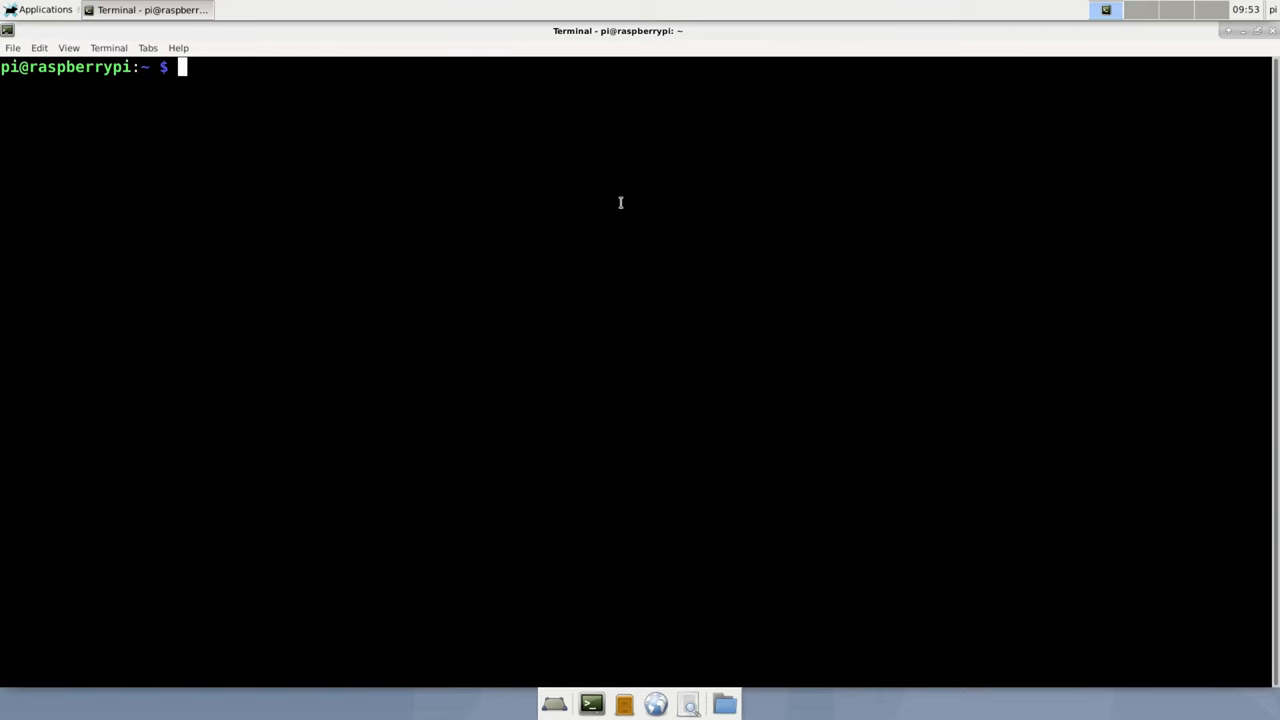
Capture a 1920x1080 test.jpg with fswebcam, rerunning with -pYUYV after the first attempt timed out
text(fswebcam -r 1920x1080 test.jpg)
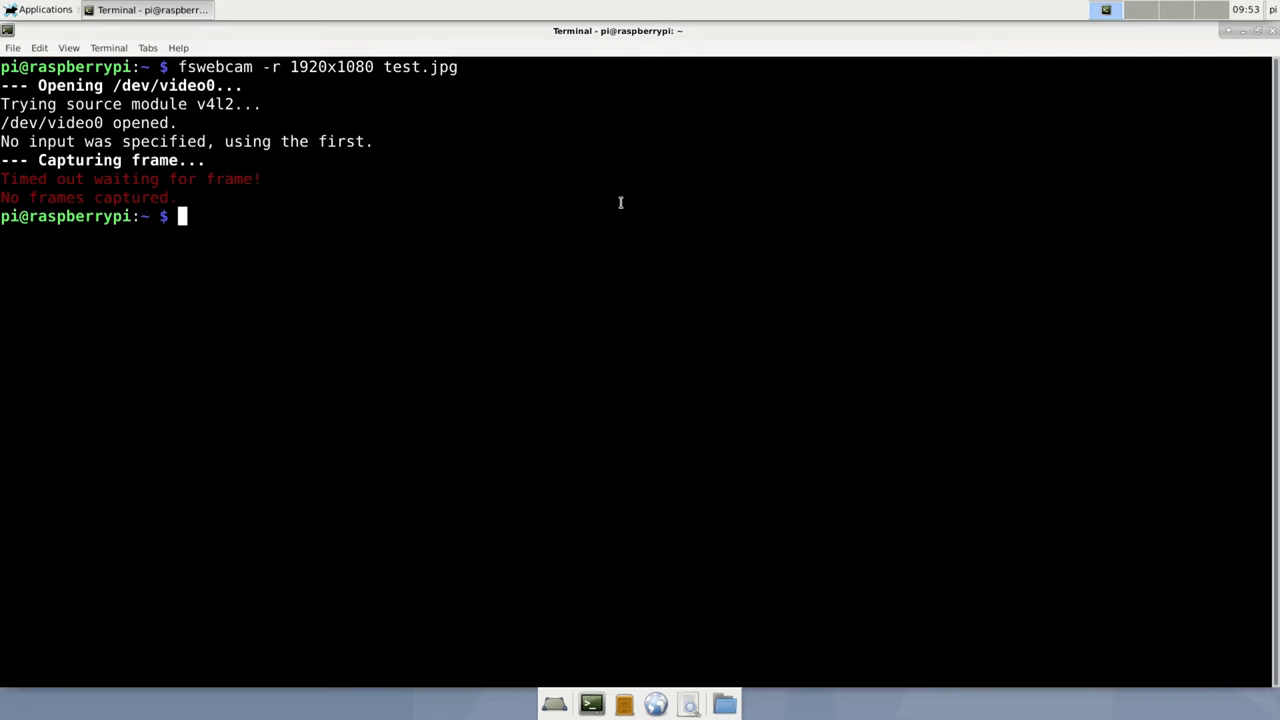
text(fswebcam -r 1920x1080 test.jpg)
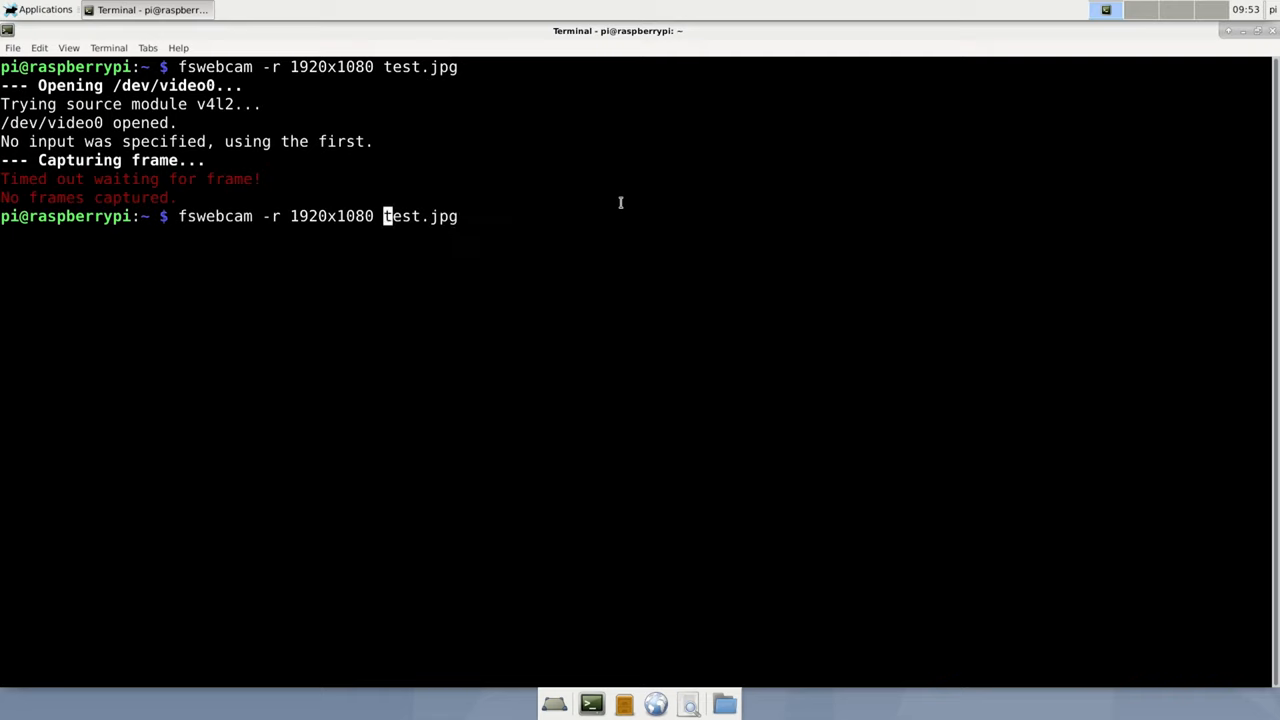
text(-p)
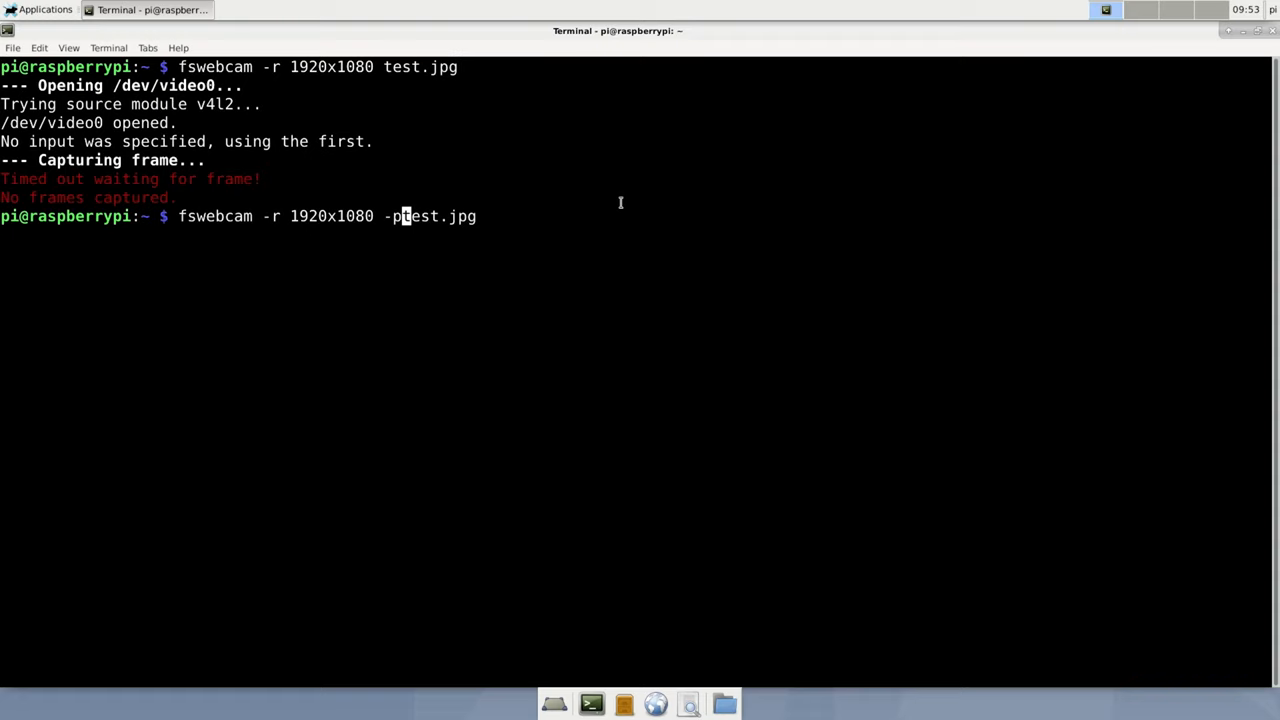
text(Y)
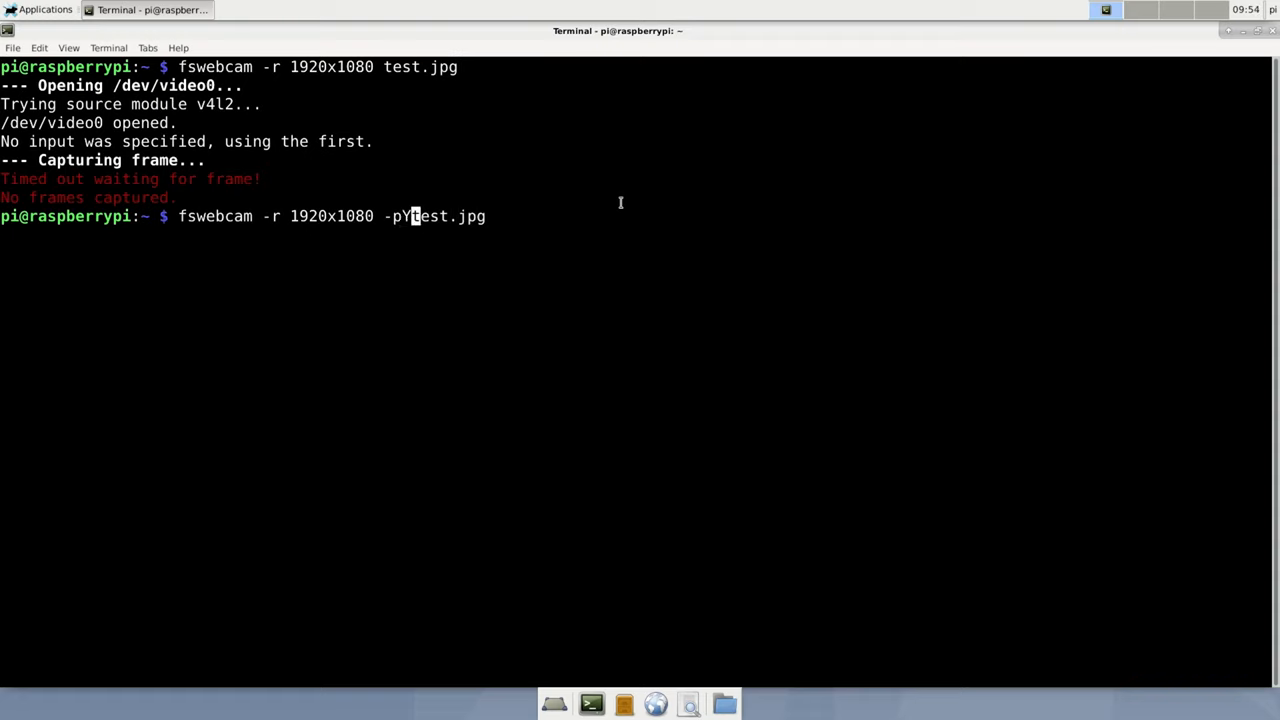
text(UYV)
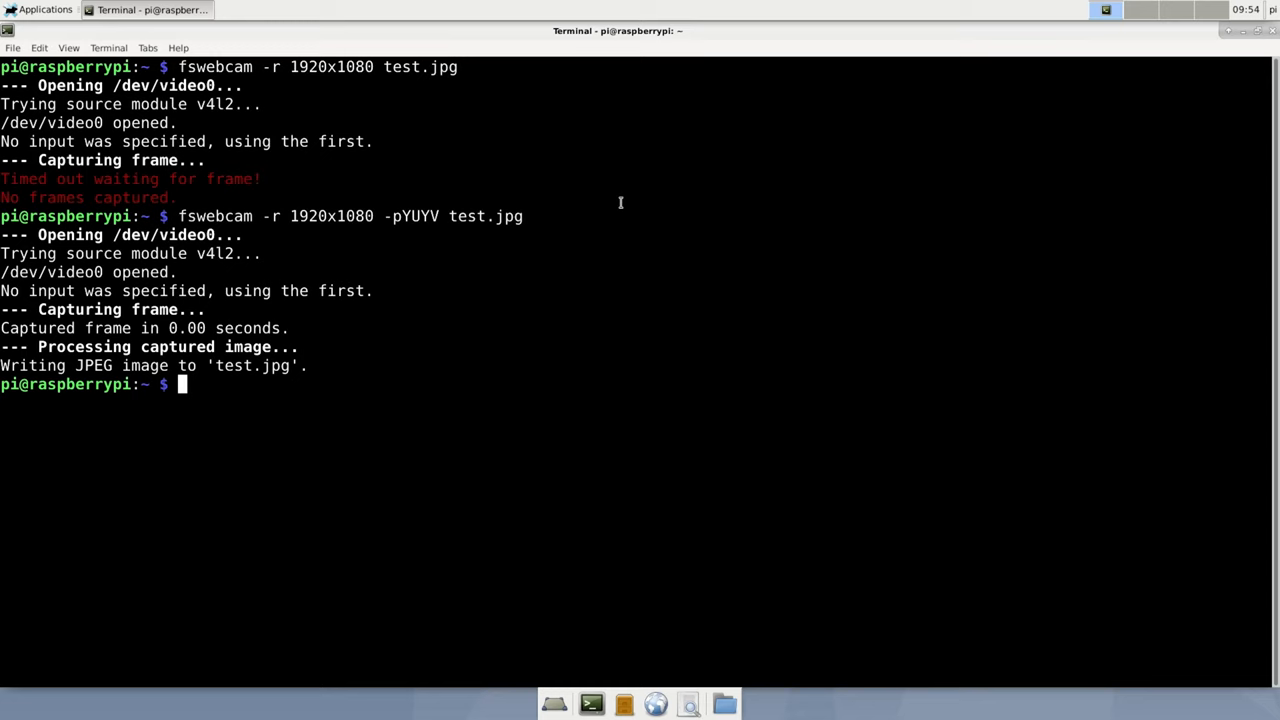
mouse_move(636, 674)
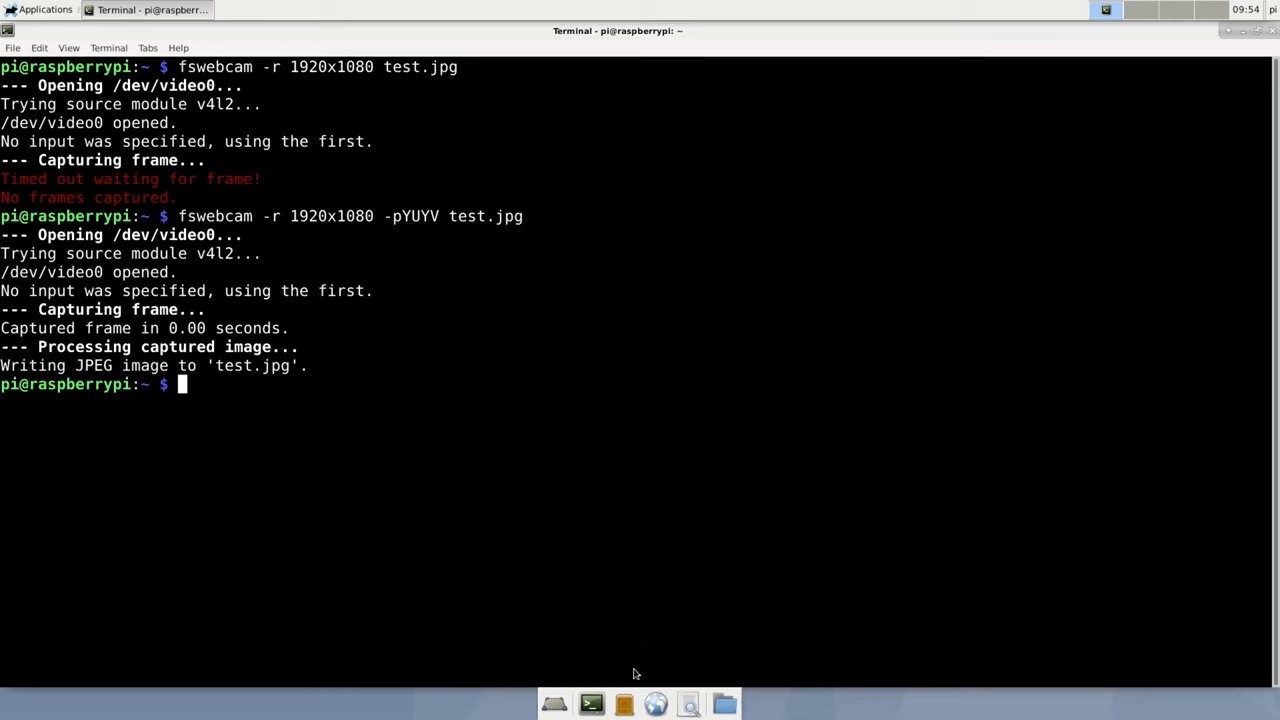
Show the Open With Other Application list for test.jpg in Thunar
right_click(744, 340)
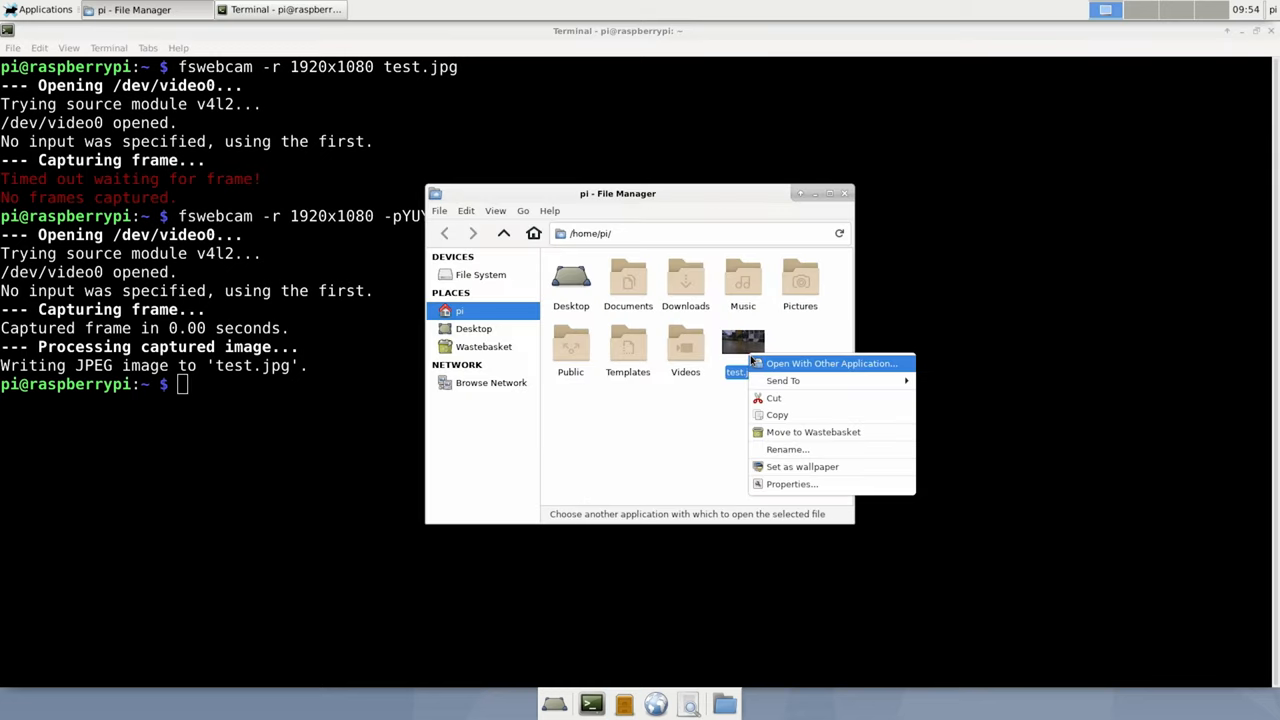
click(830, 364)
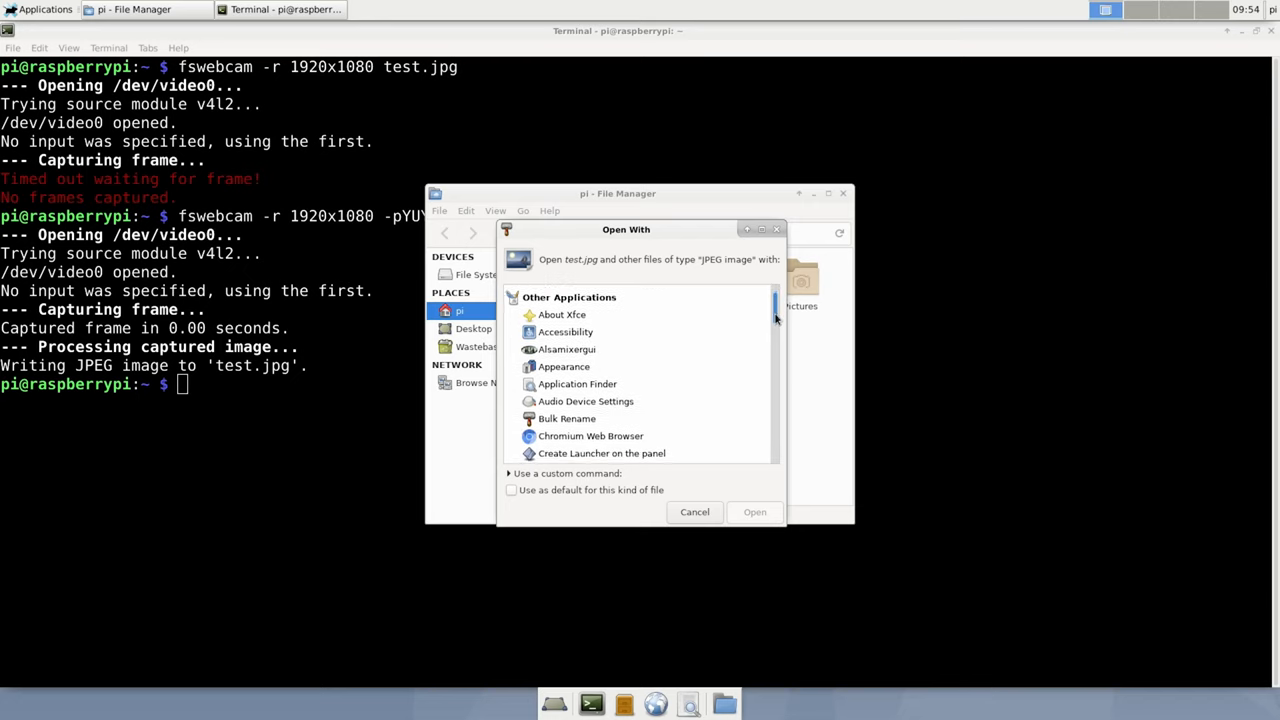
scroll(down, 3)
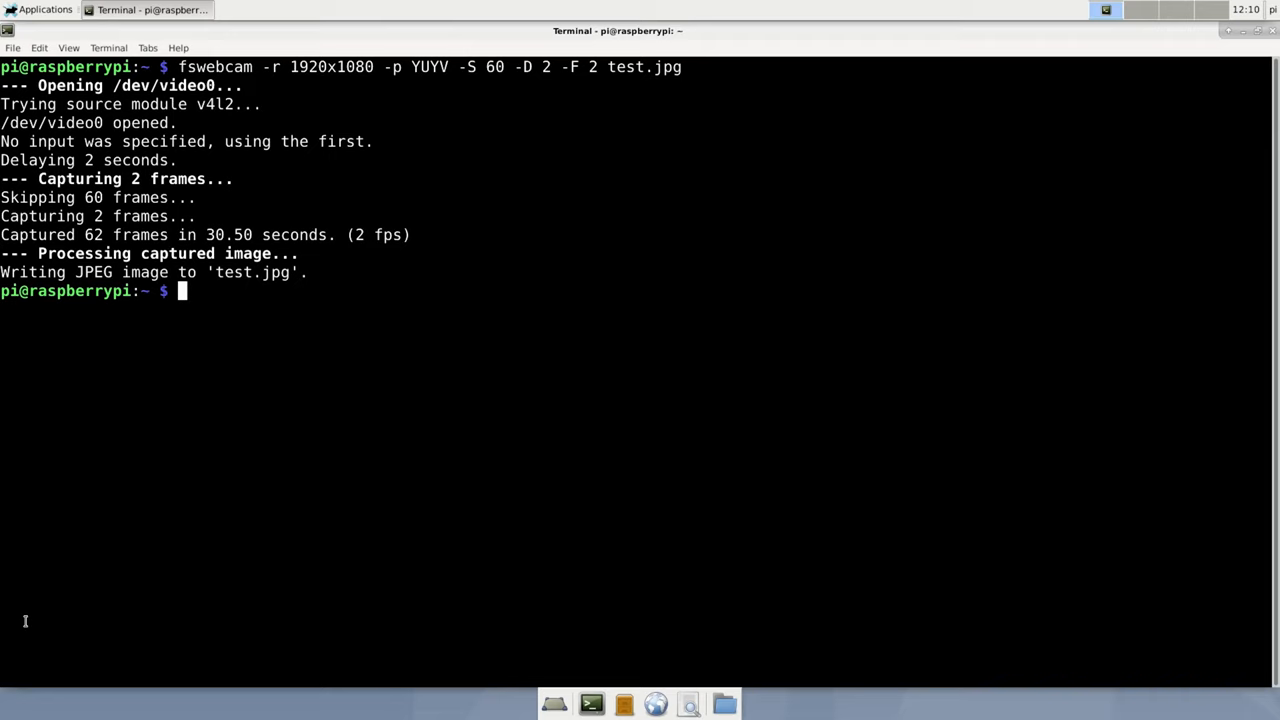
Create the webcampics folder and start editing a new capture.sh in nano
text(mkdir)
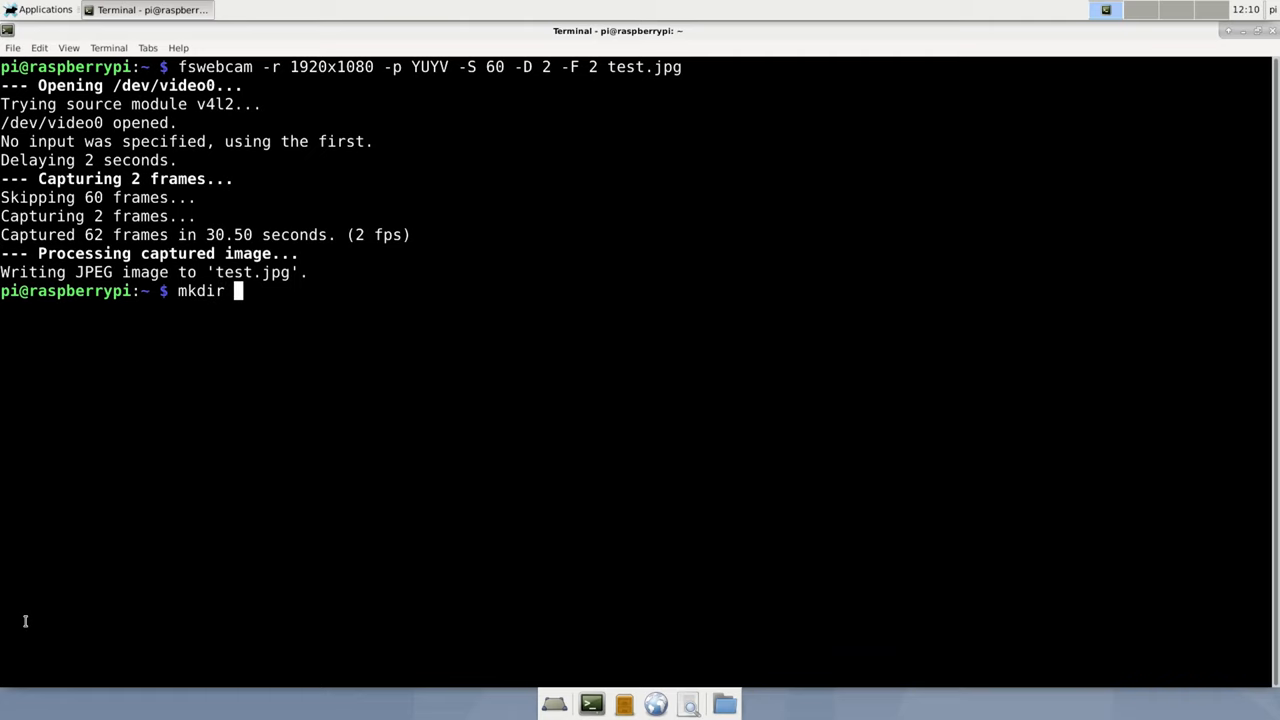
text(webcampics)
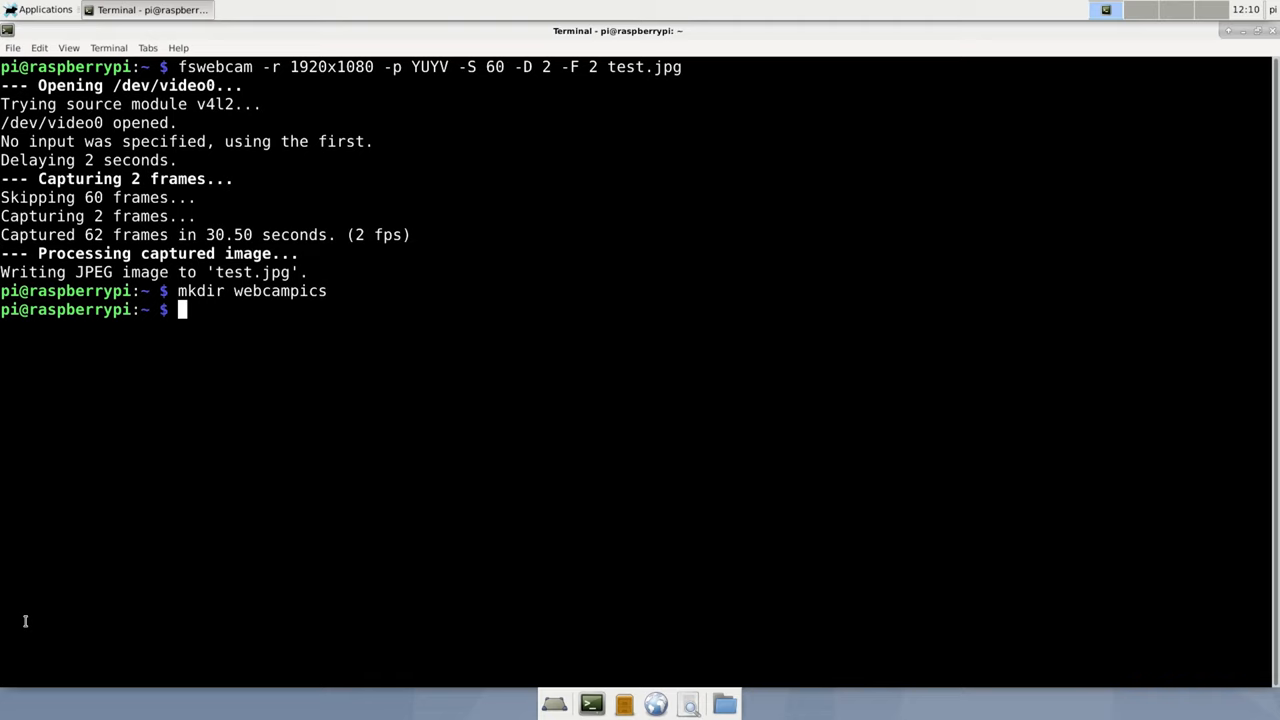
text(nano c)
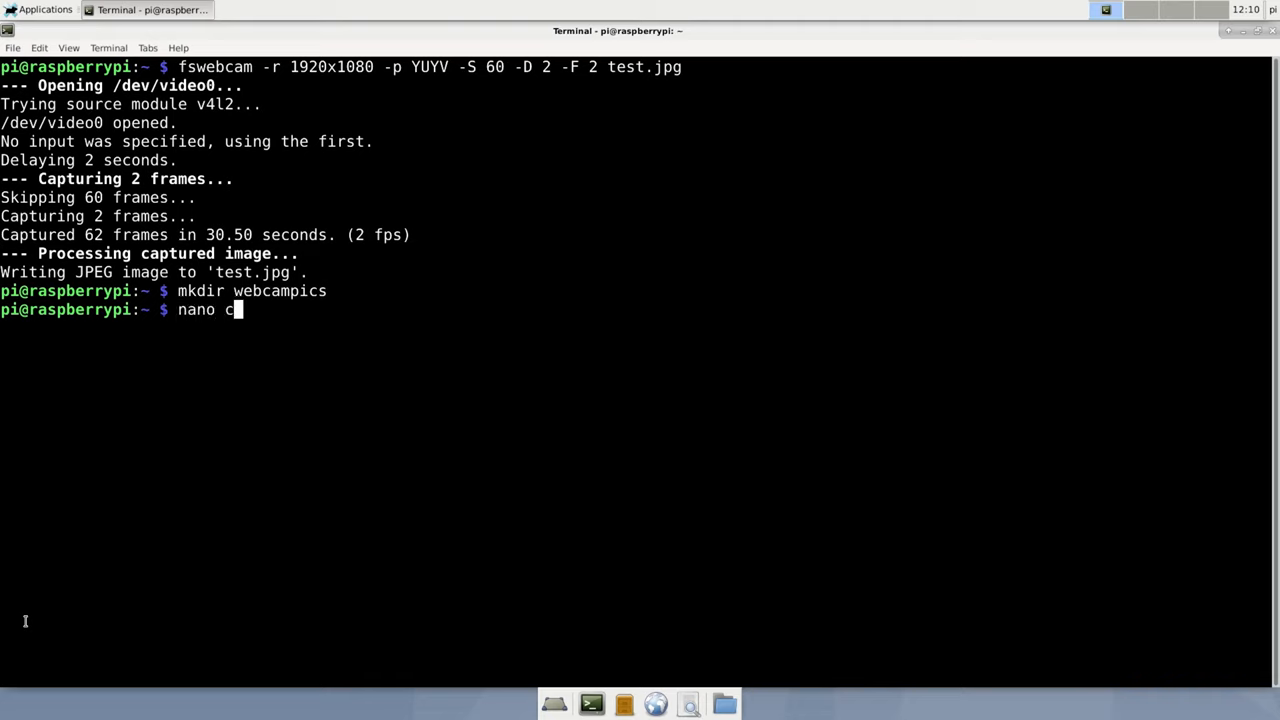
text(apture.s)
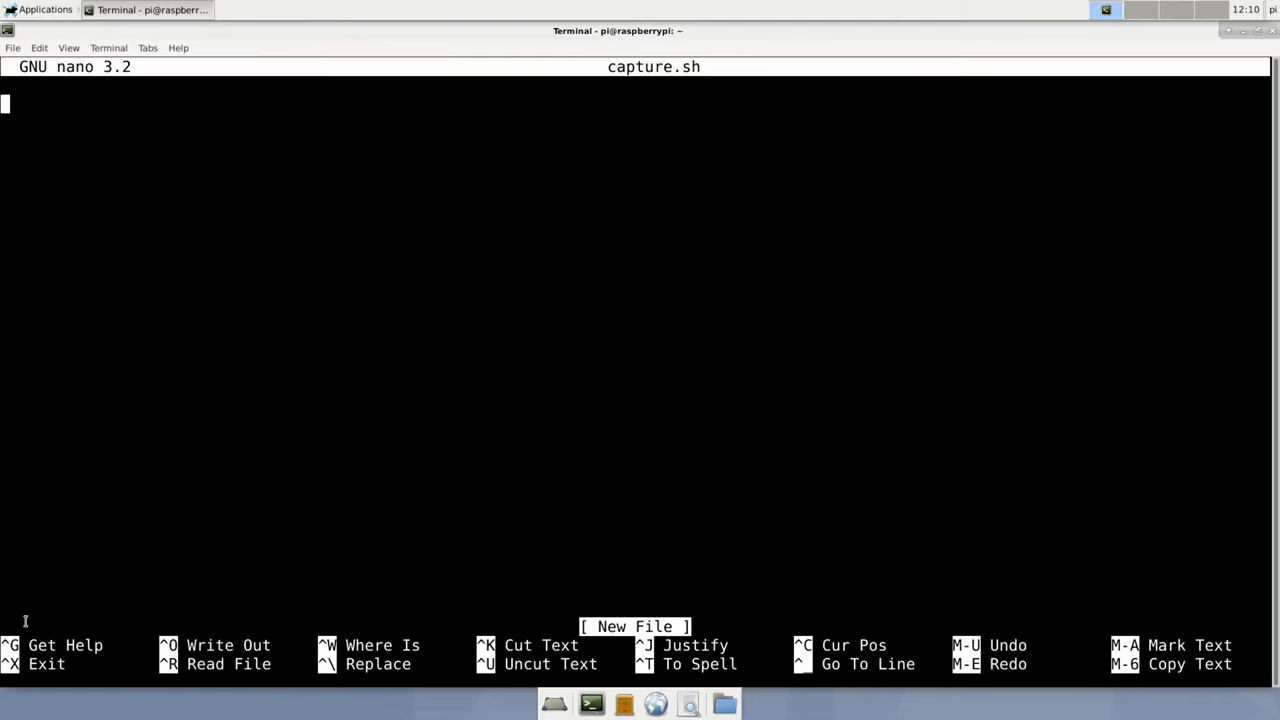
Write the bash script saving a date-named fswebcam JPEG to /home/pi/webcampics, then save and exit
text(#!/bin/bash)
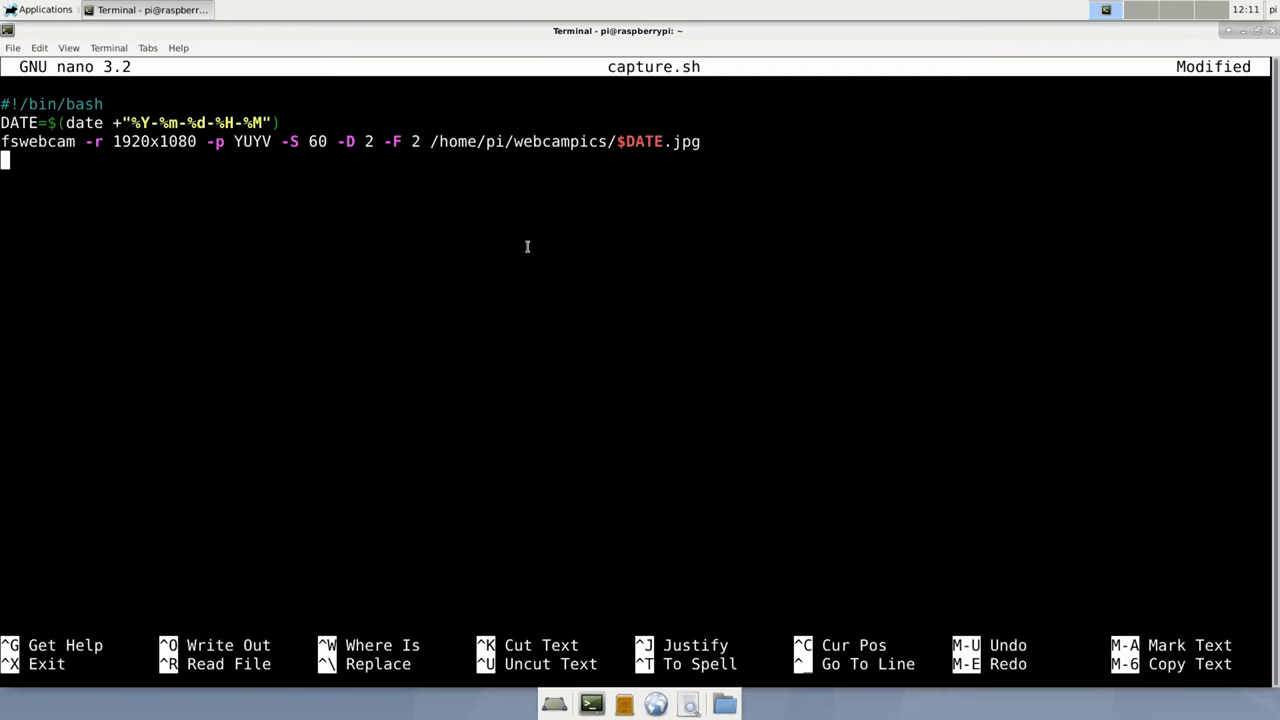
key(ctrl+x)
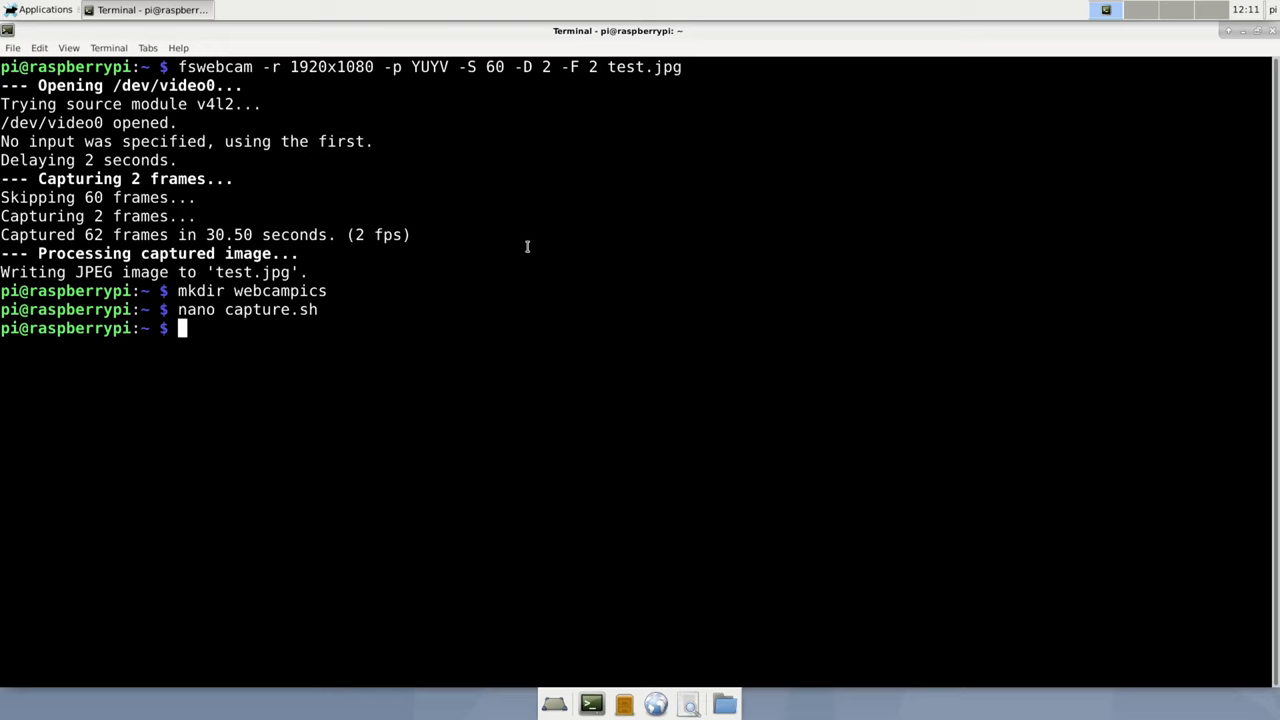
text(chmod +x capture.sh)
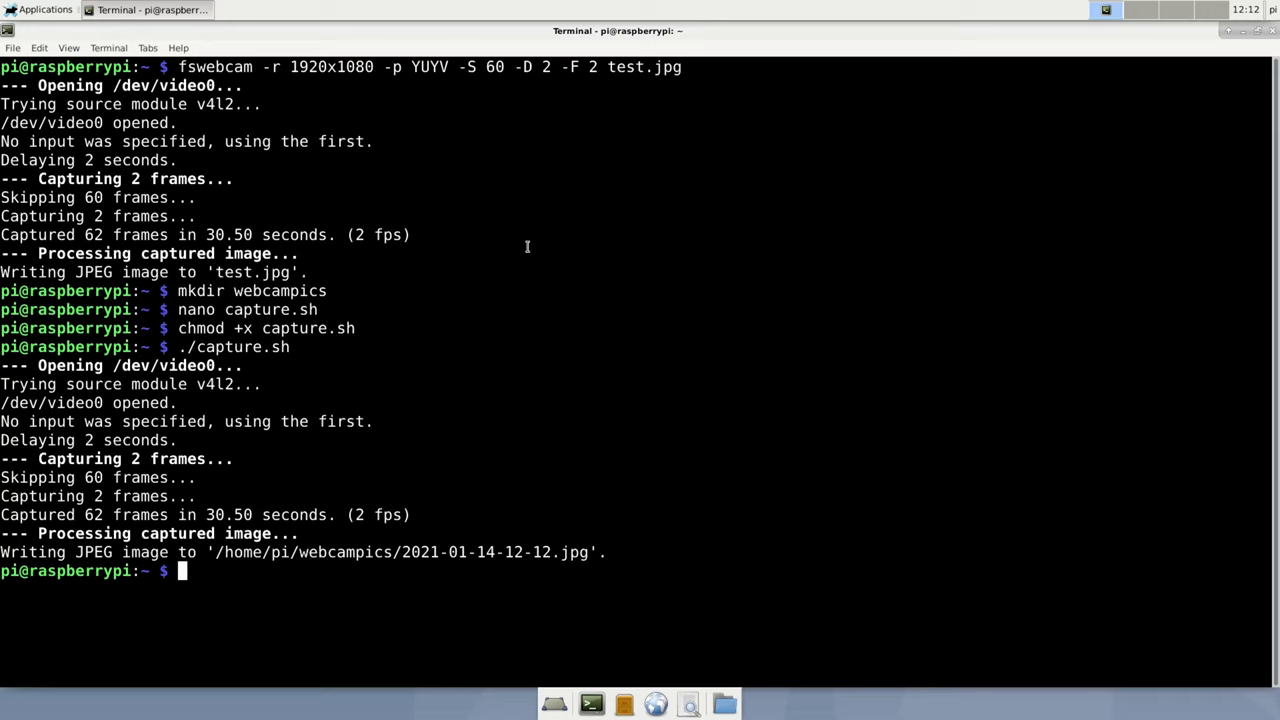
mouse_move(558, 464)
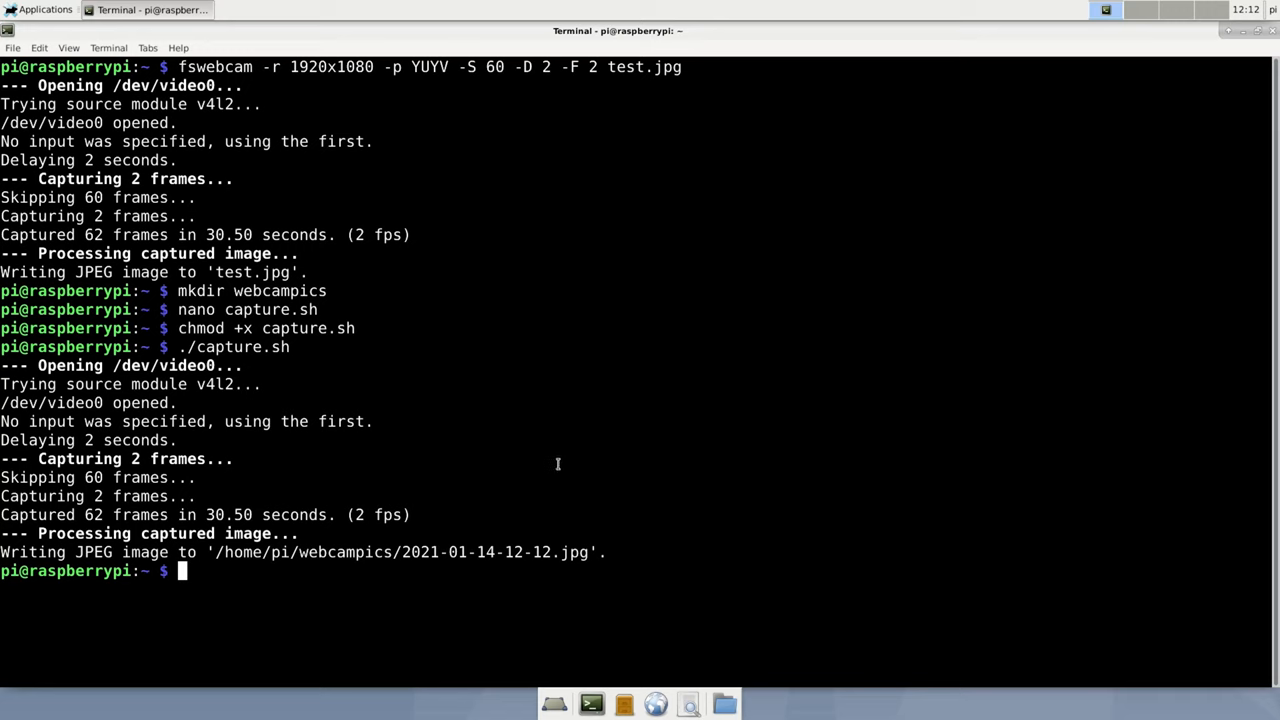
click(624, 704)
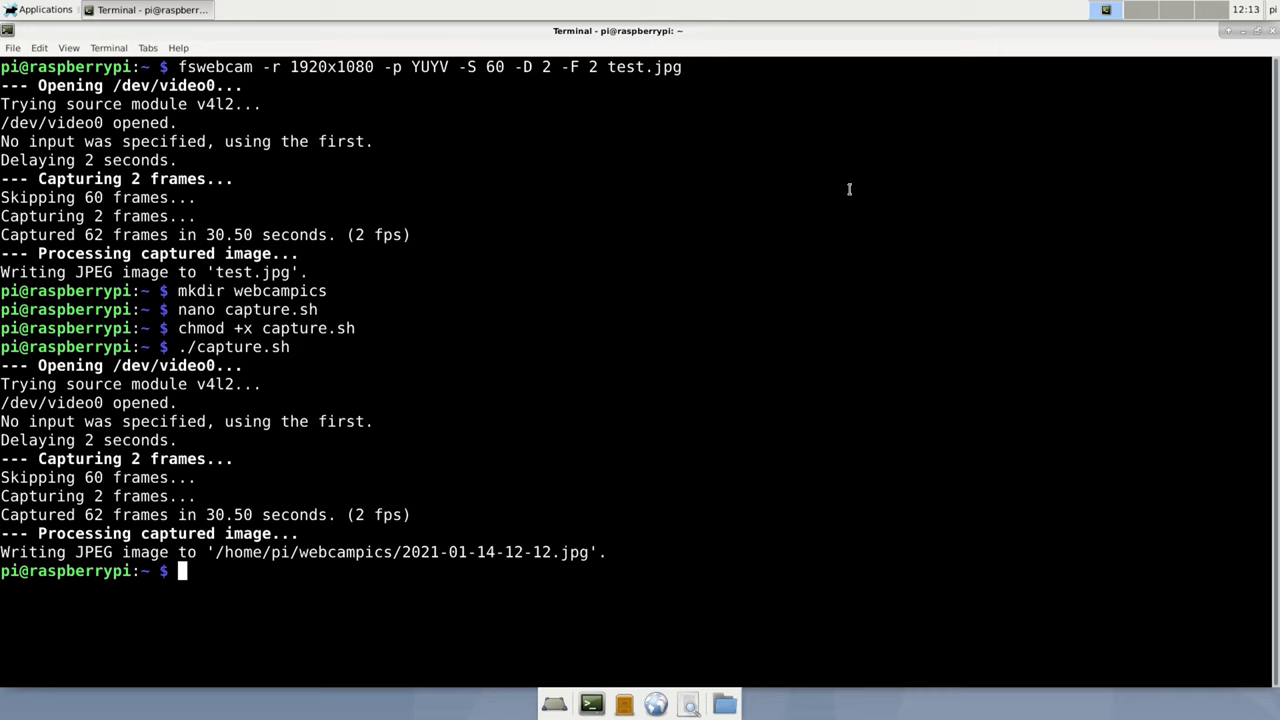
Edit the crontab and begin an every-minute entry running /home/pi/capture.sh
text(crontab -e)
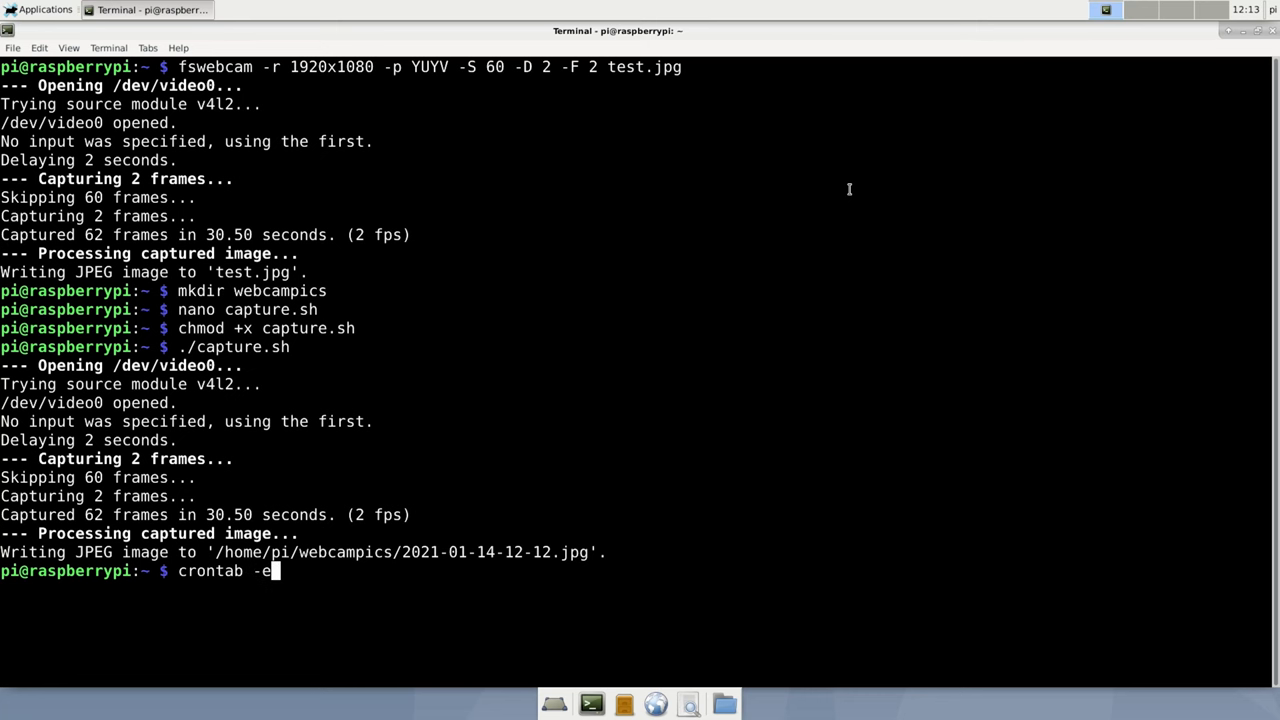
key(Return)
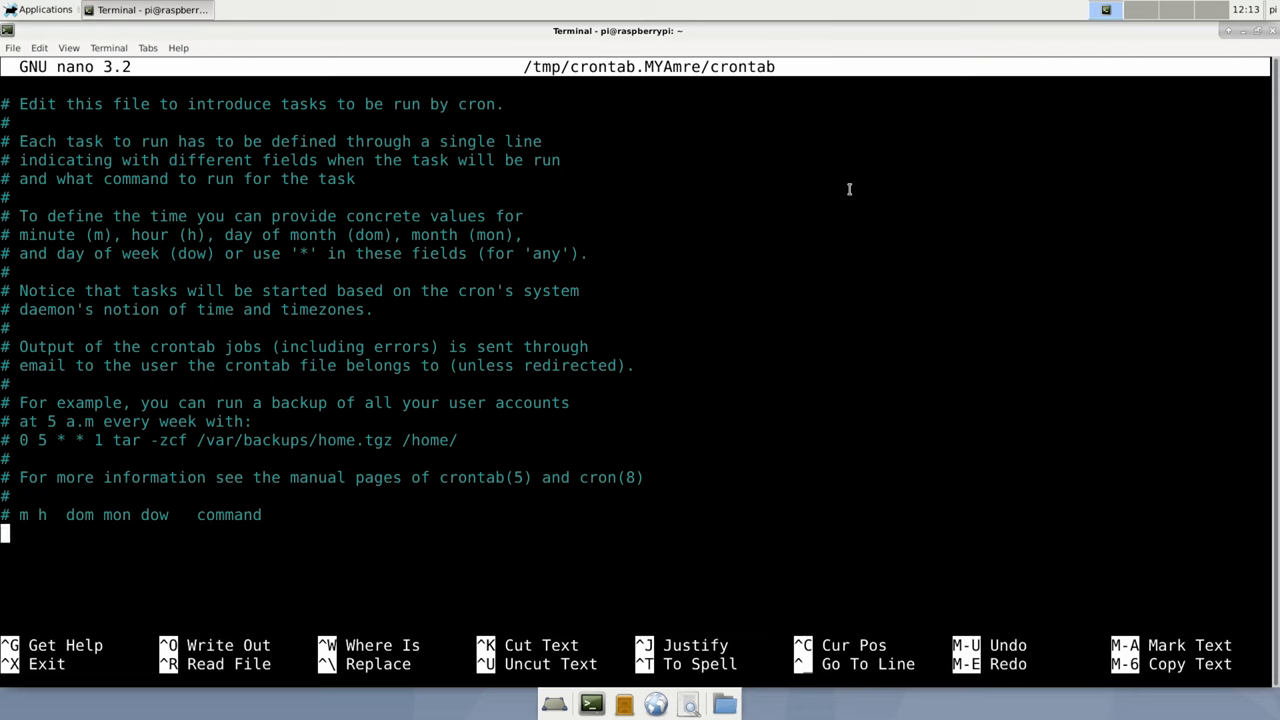
text(*)
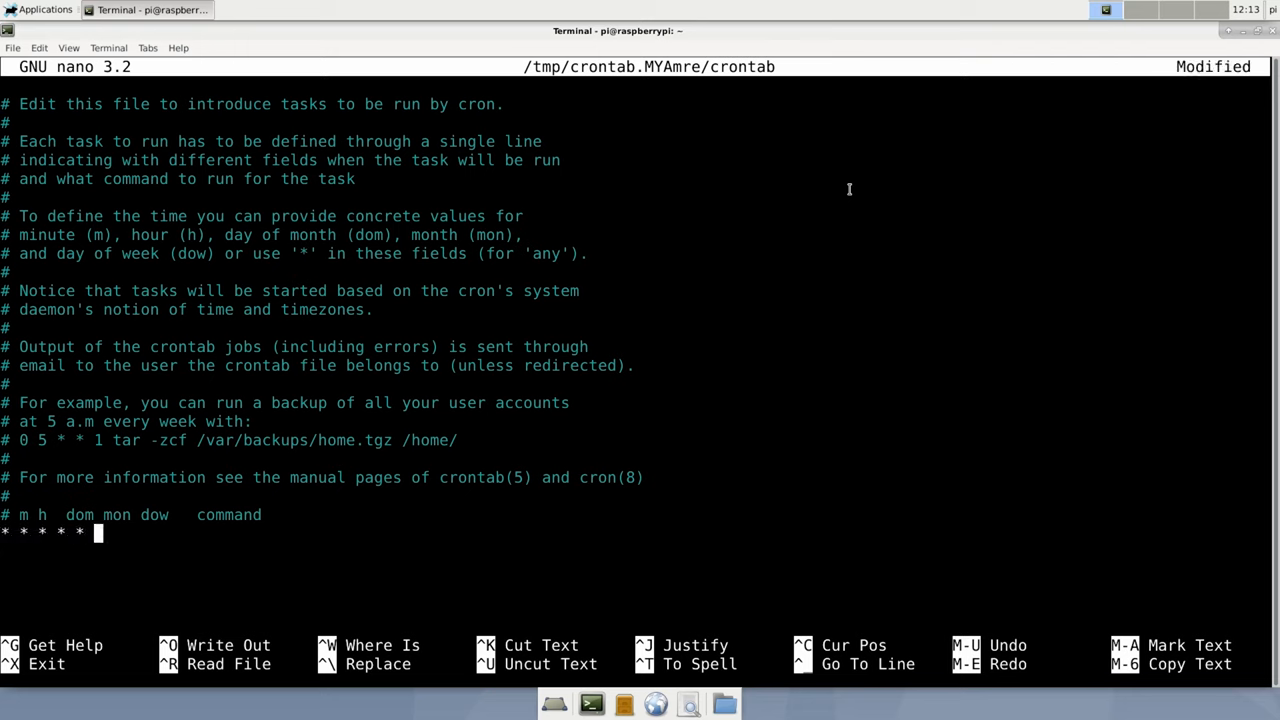
text(/home/)
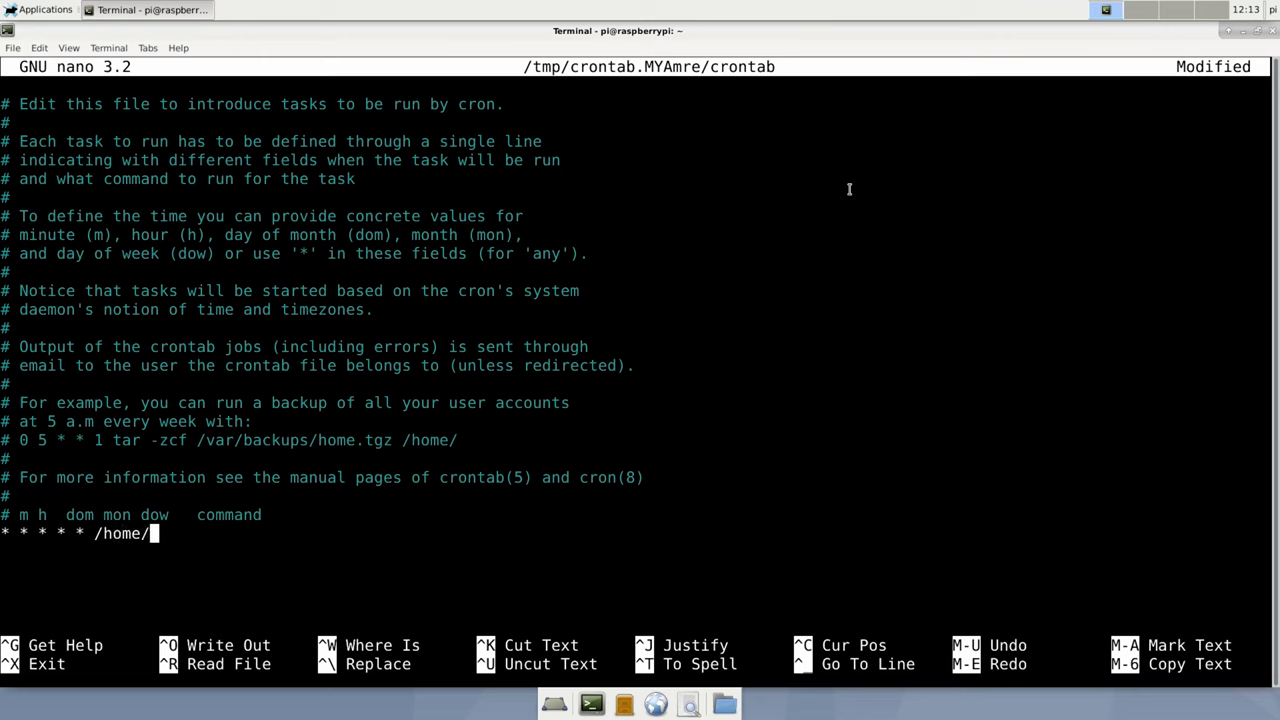
text(pi/capture.)
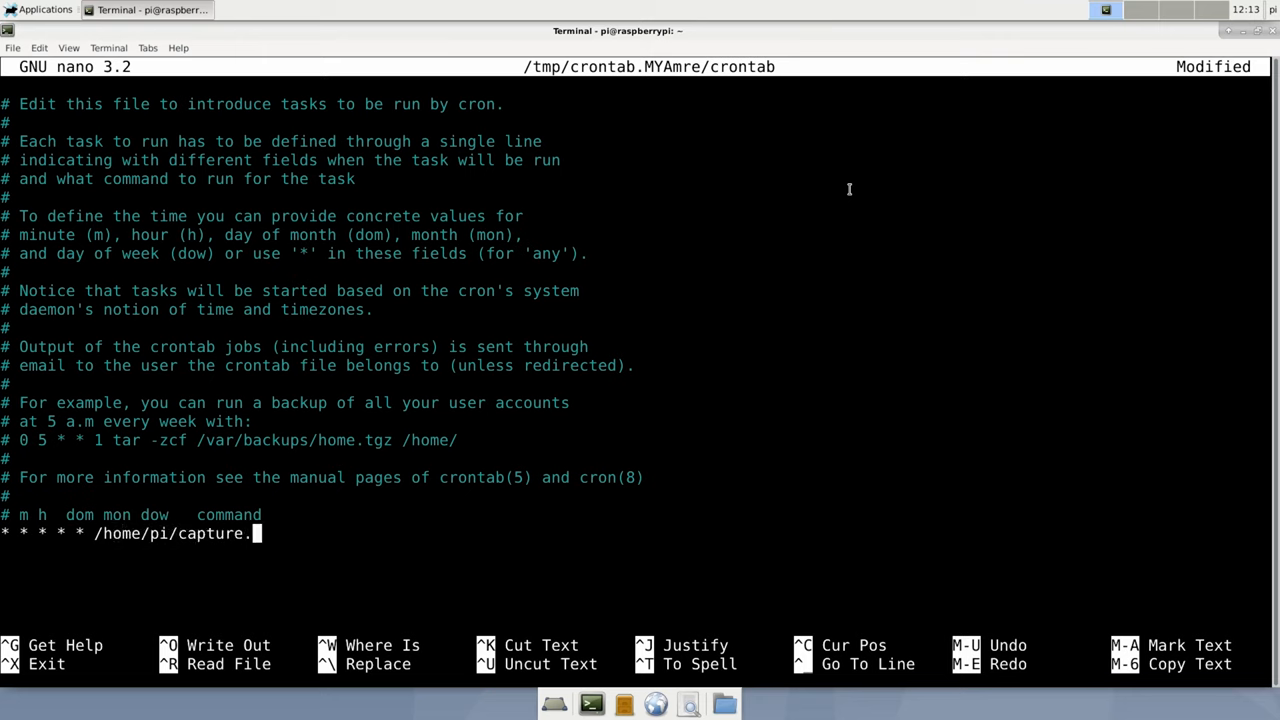
Redirect the entry's output to /dev/null 2>&1, then save and install the new crontab
text(sh >dev)
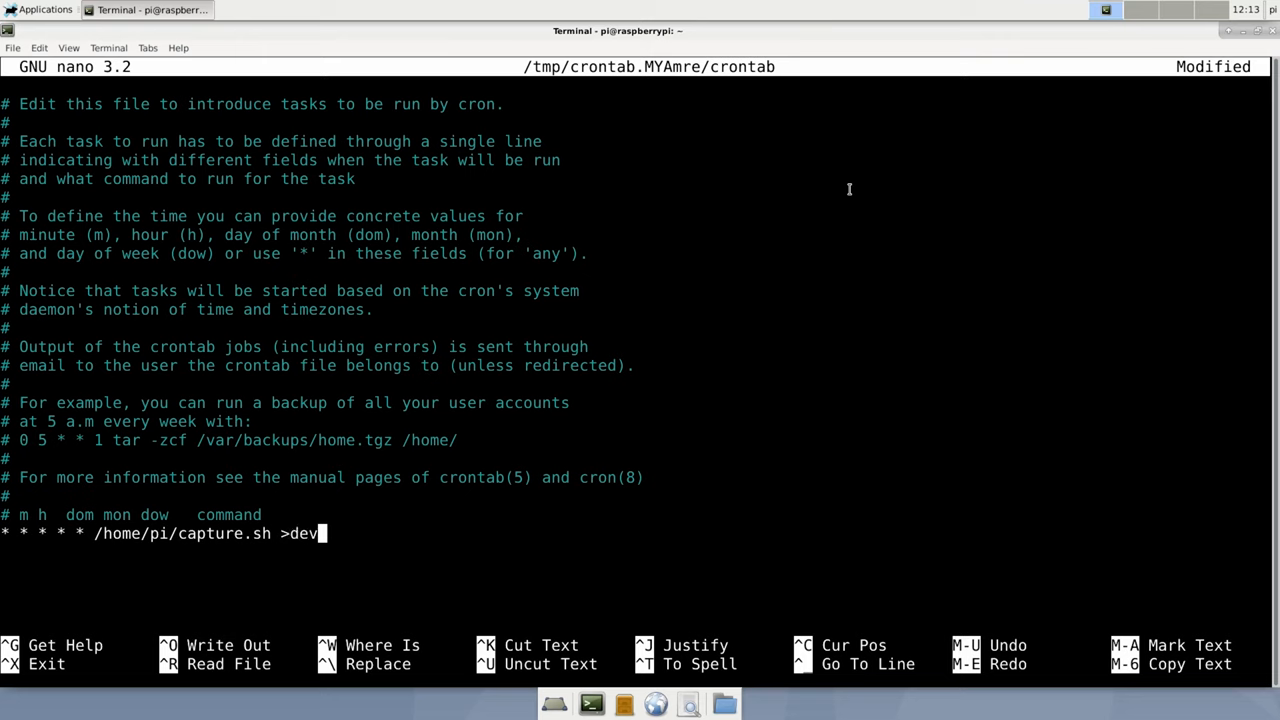
text(/null)
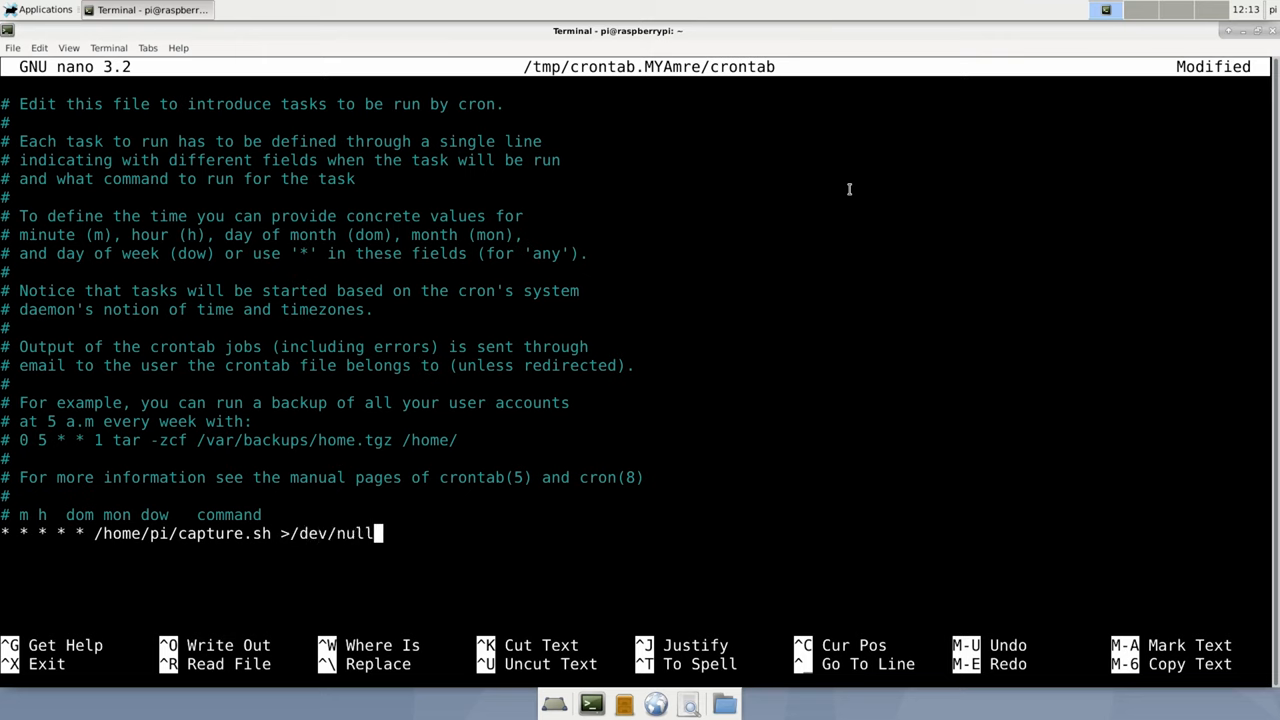
text(2>)
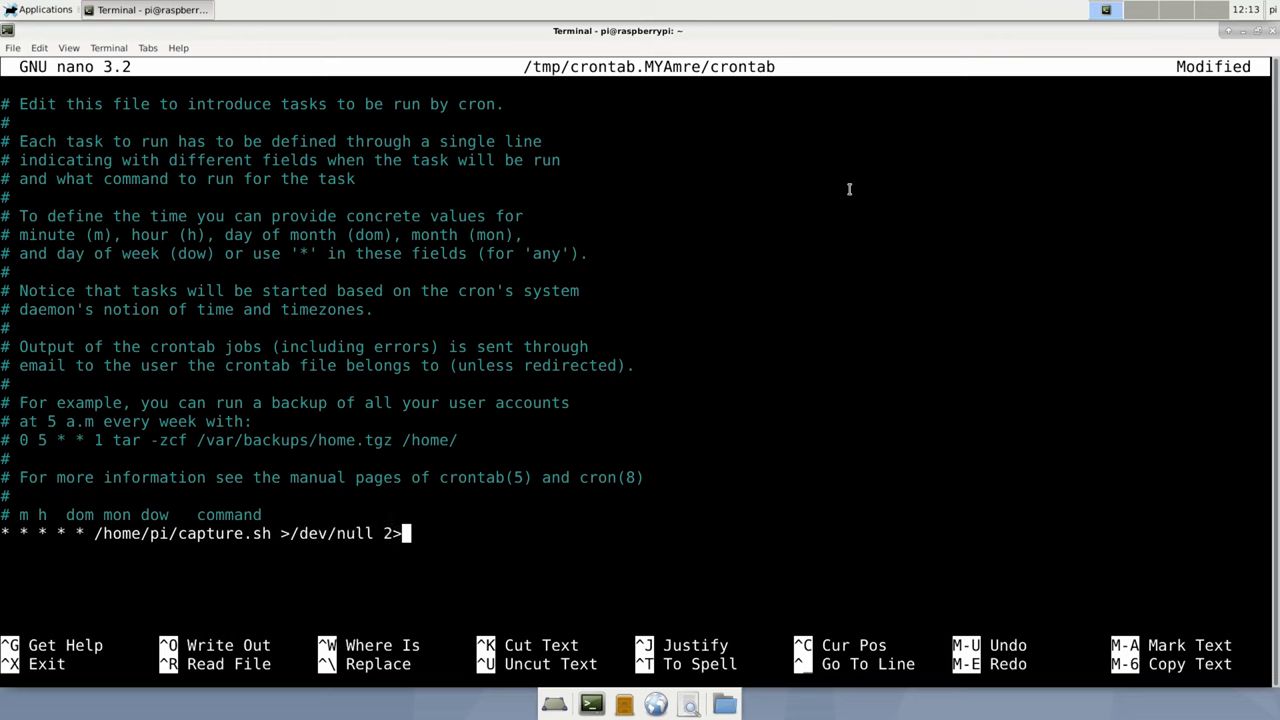
text(&1)
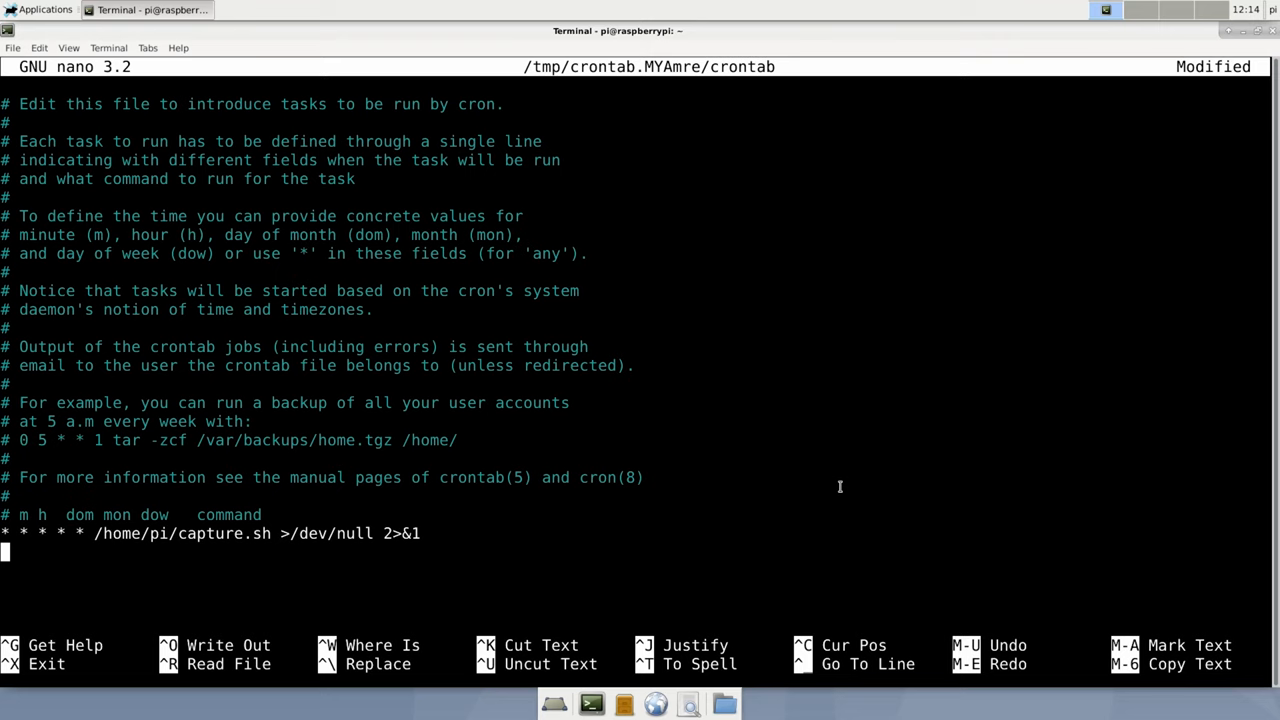
key(ctrl+x)
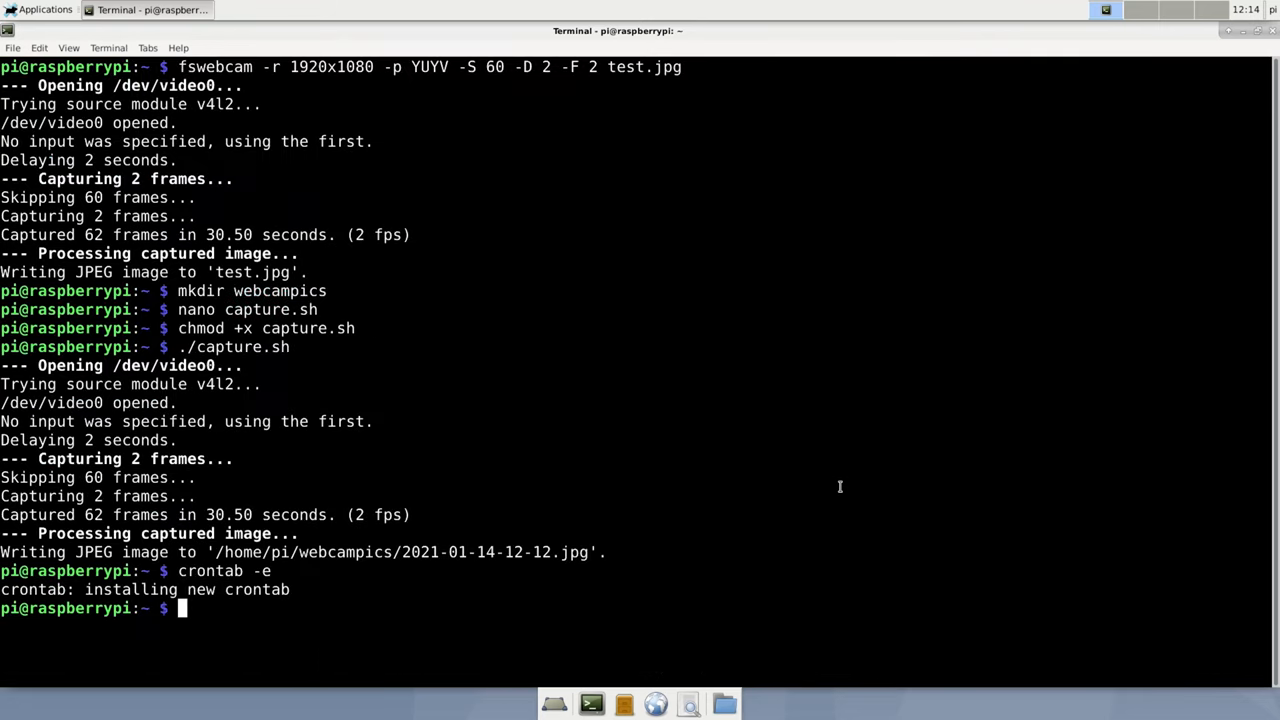
text(rm 2021-01-14-12-12.jpg)
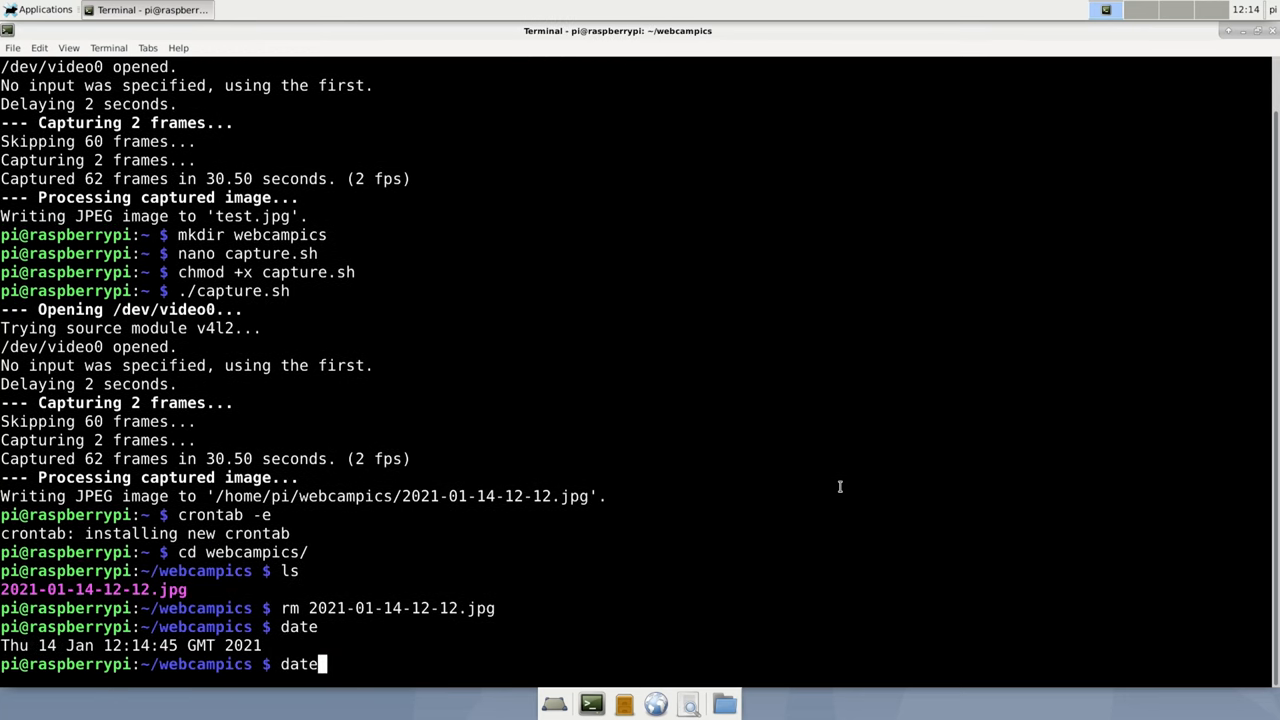
key(Return)
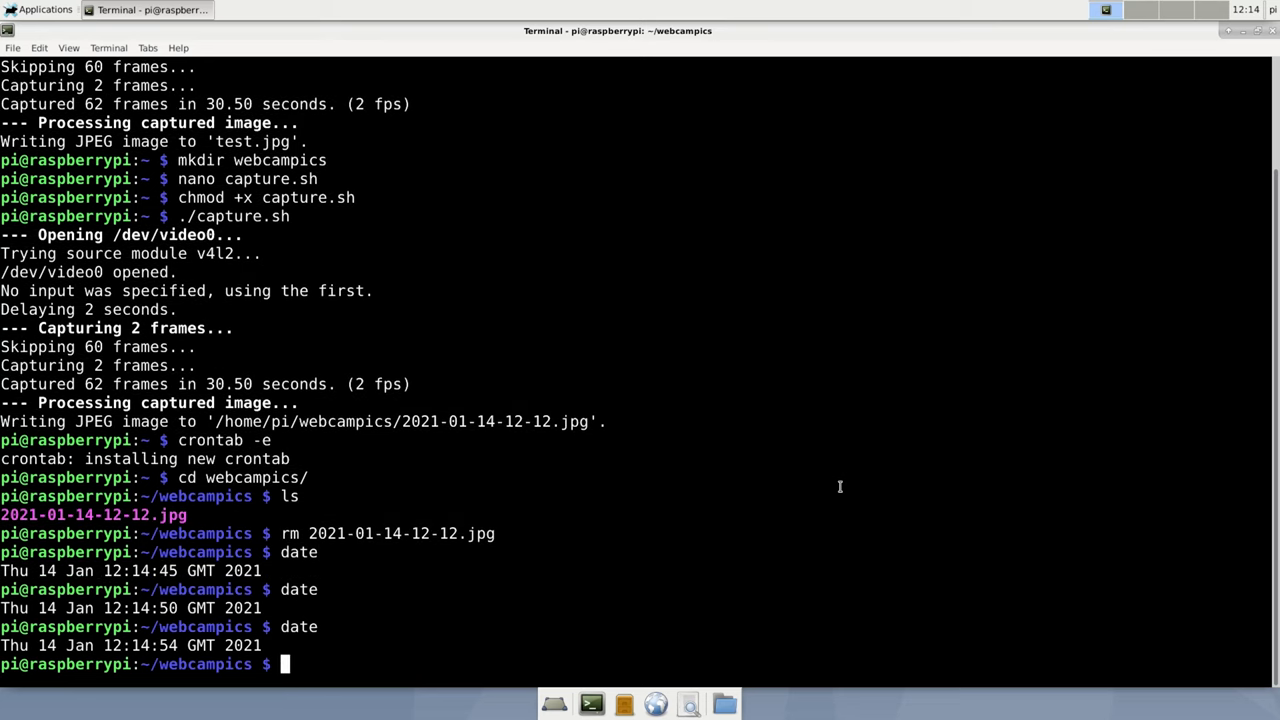
text(date)
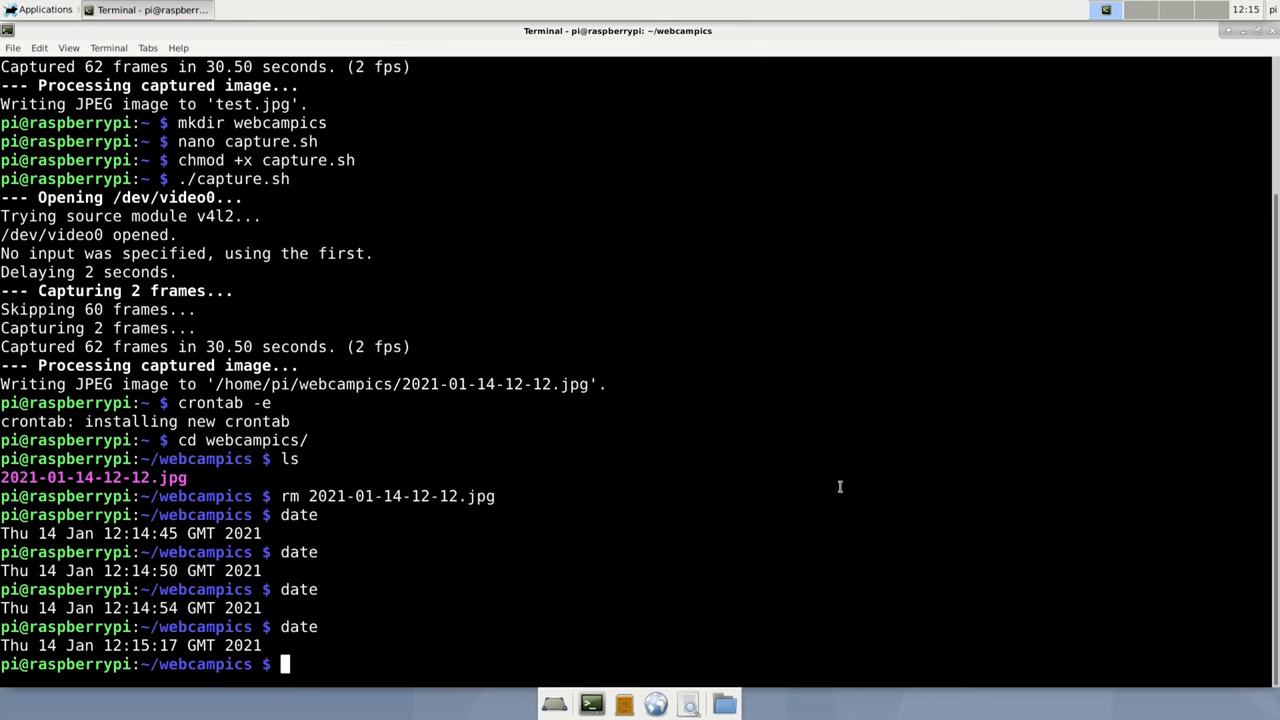
text(date)
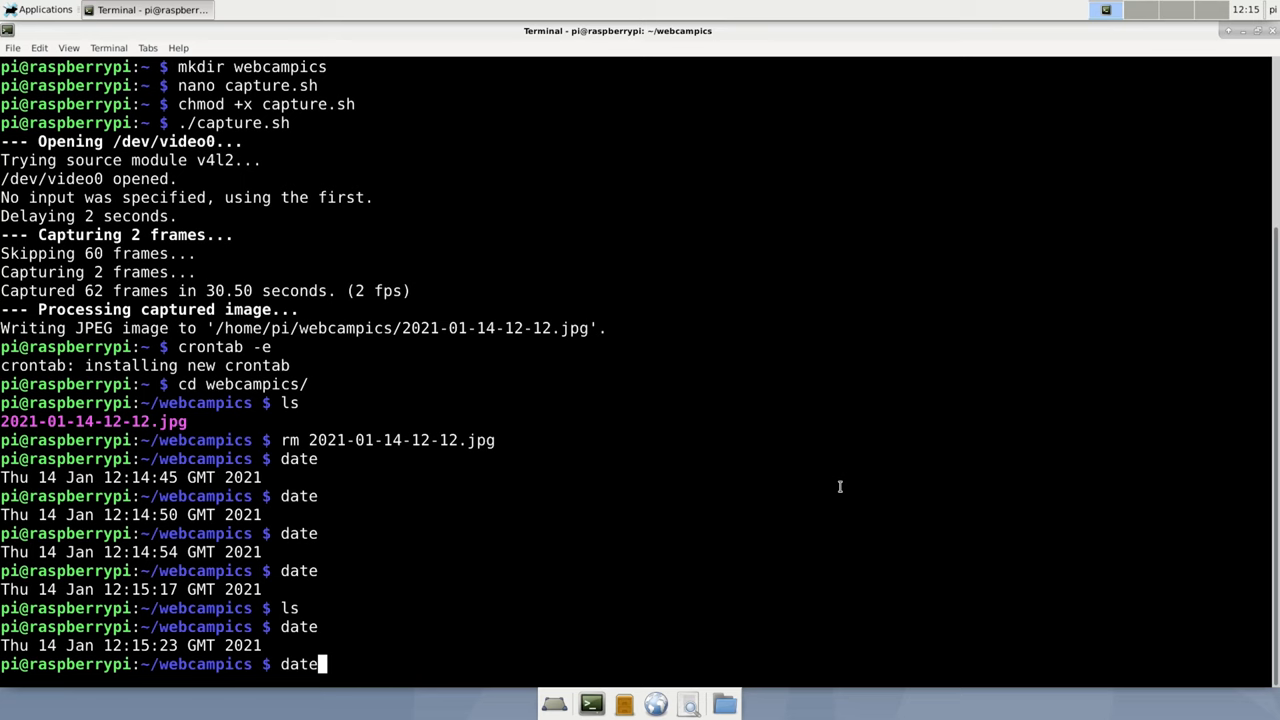